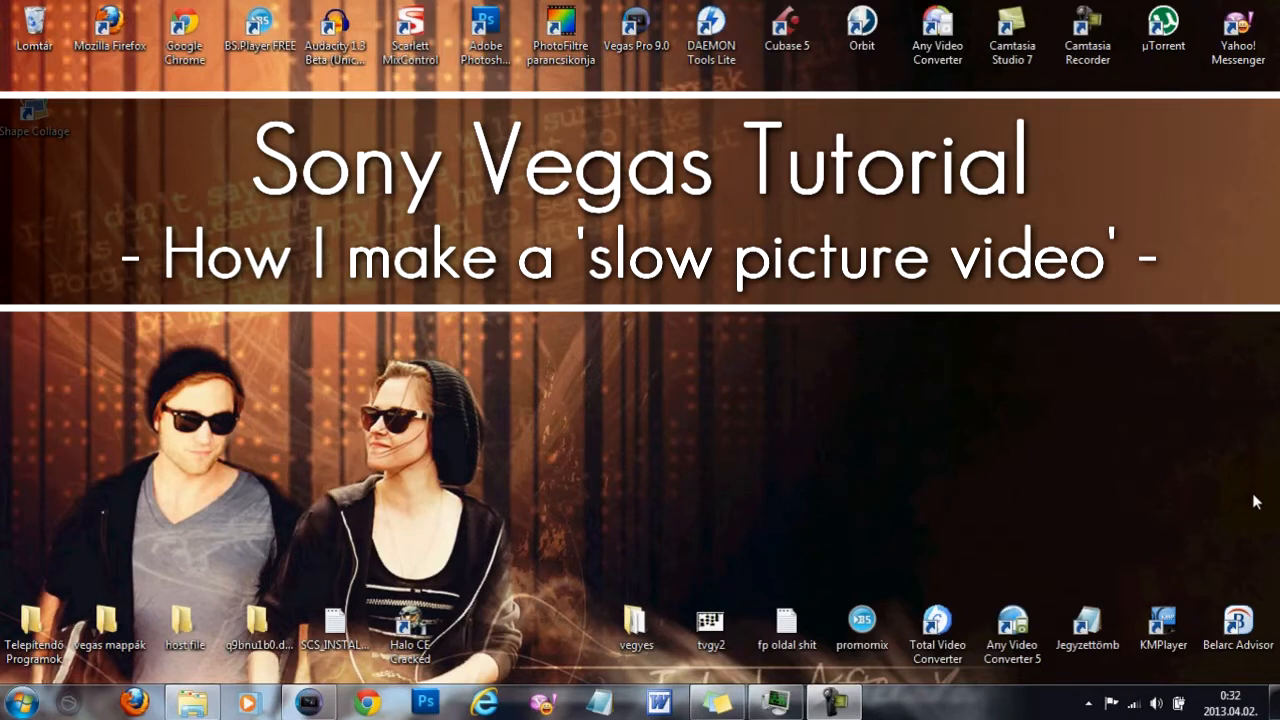
mouse_move(1256, 503)
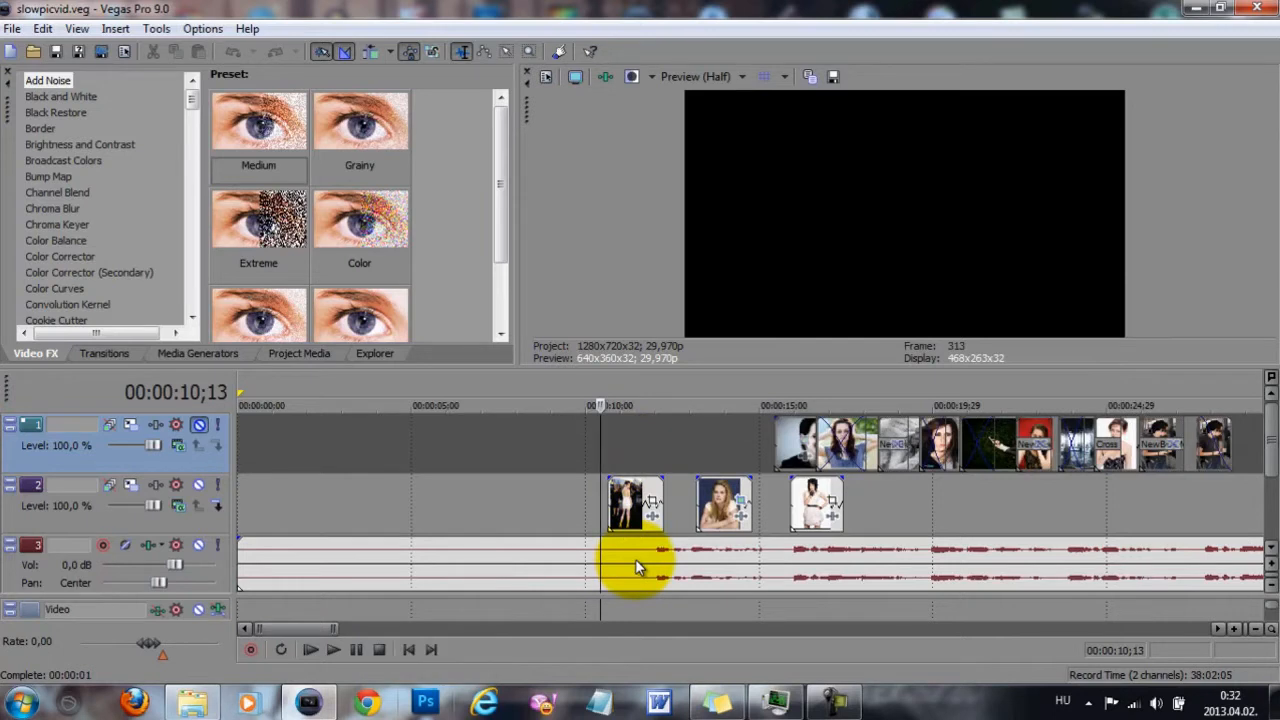
mouse_move(638, 570)
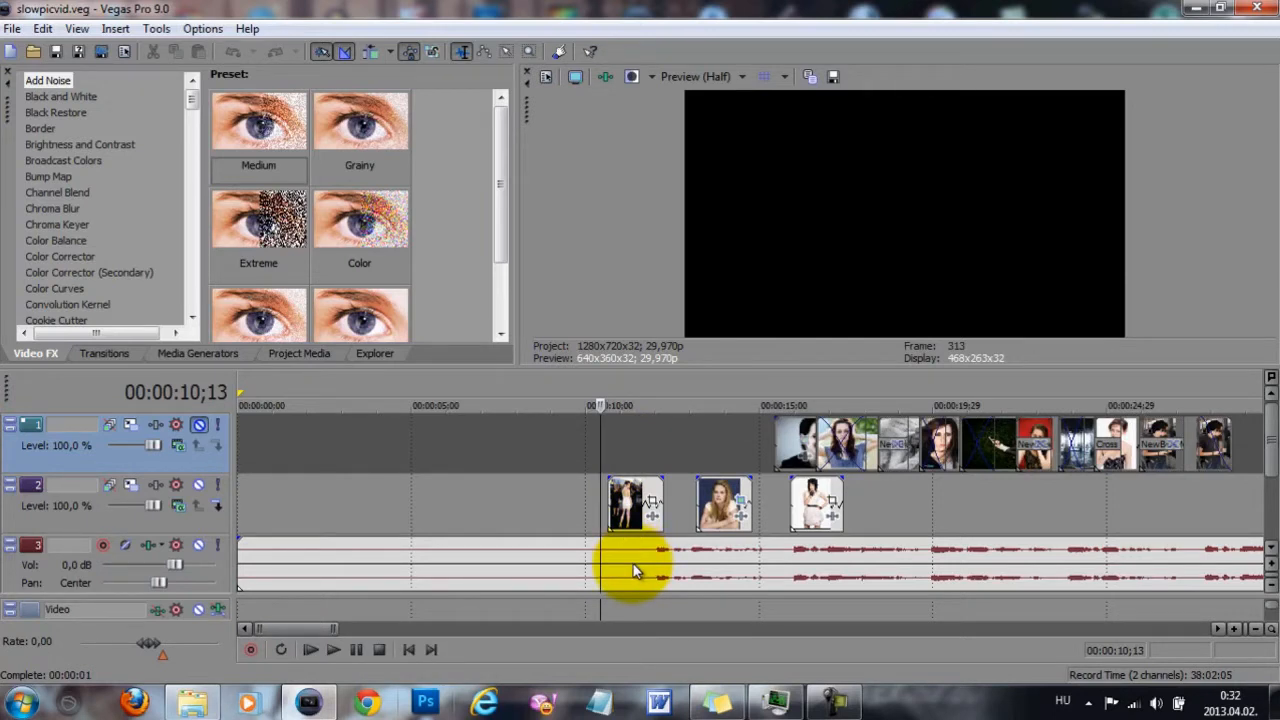
mouse_move(636, 573)
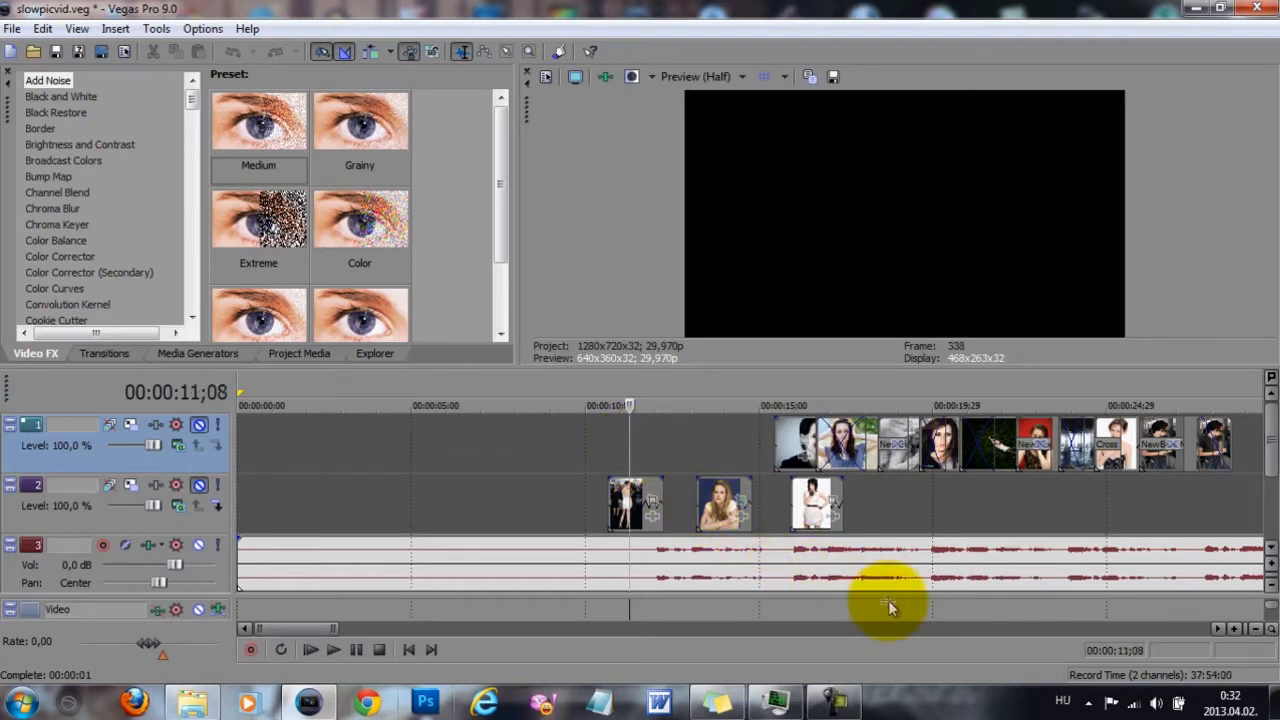
mouse_move(700, 475)
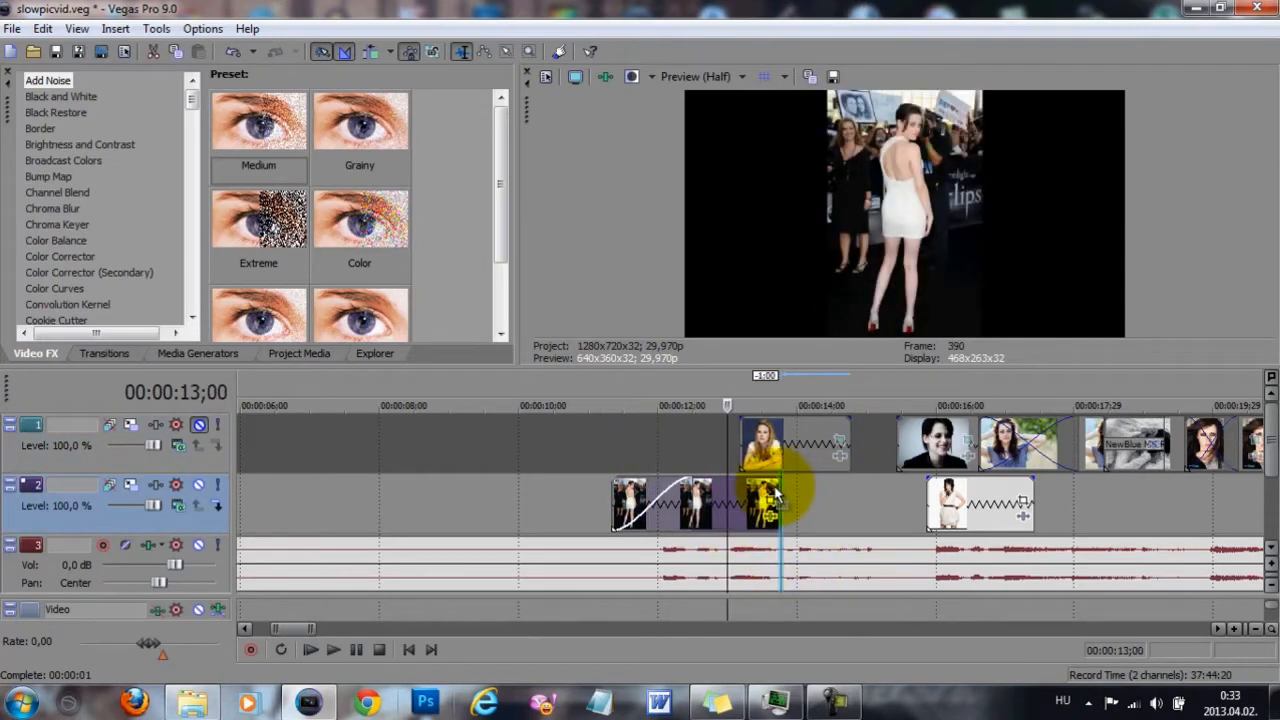
Lengthen the track-2 photos and slide each over the previous one to crossfade.
left_click(760, 505)
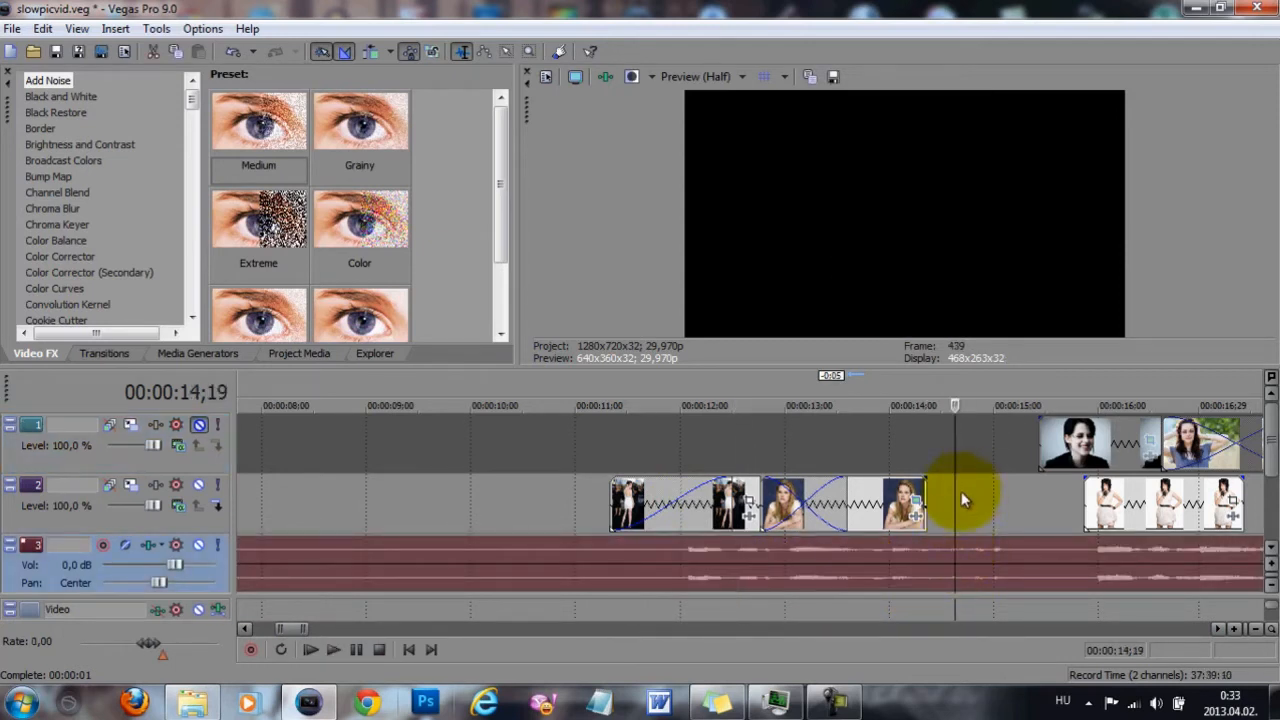
left_click(1170, 505)
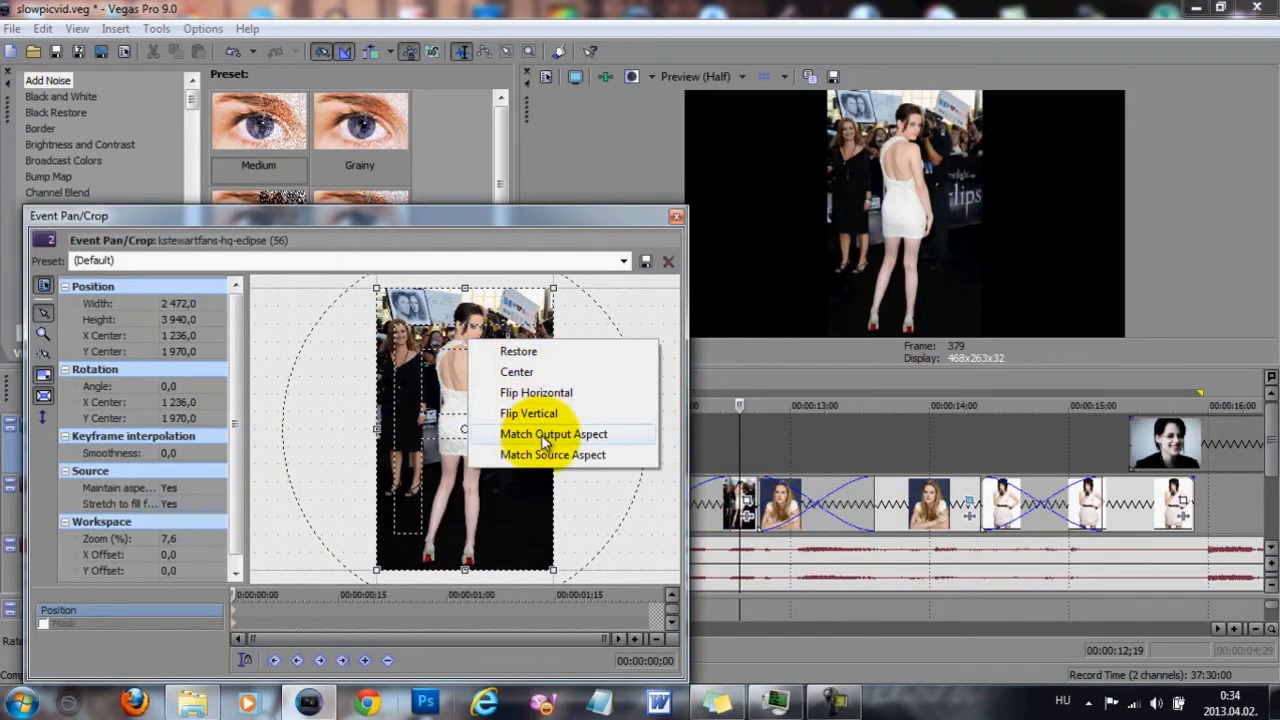
Match each of the three photos' pan/crop frames to the widescreen output aspect.
left_click(553, 433)
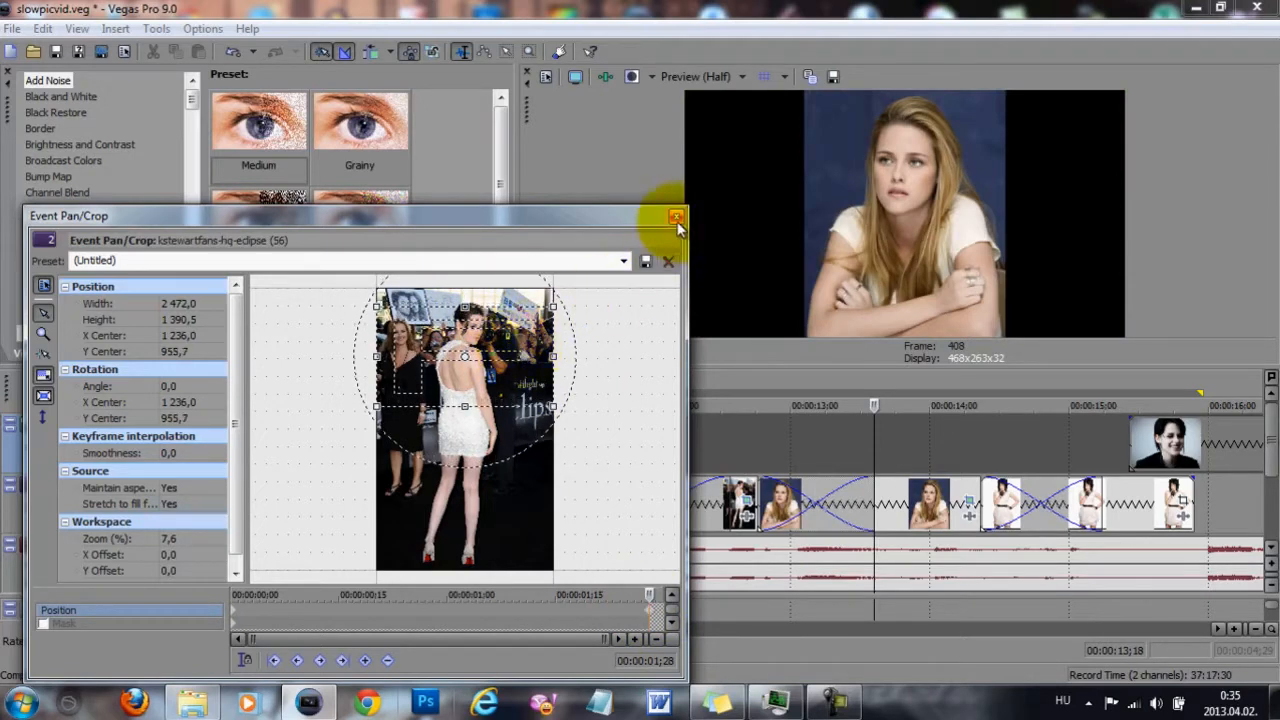
mouse_move(676, 218)
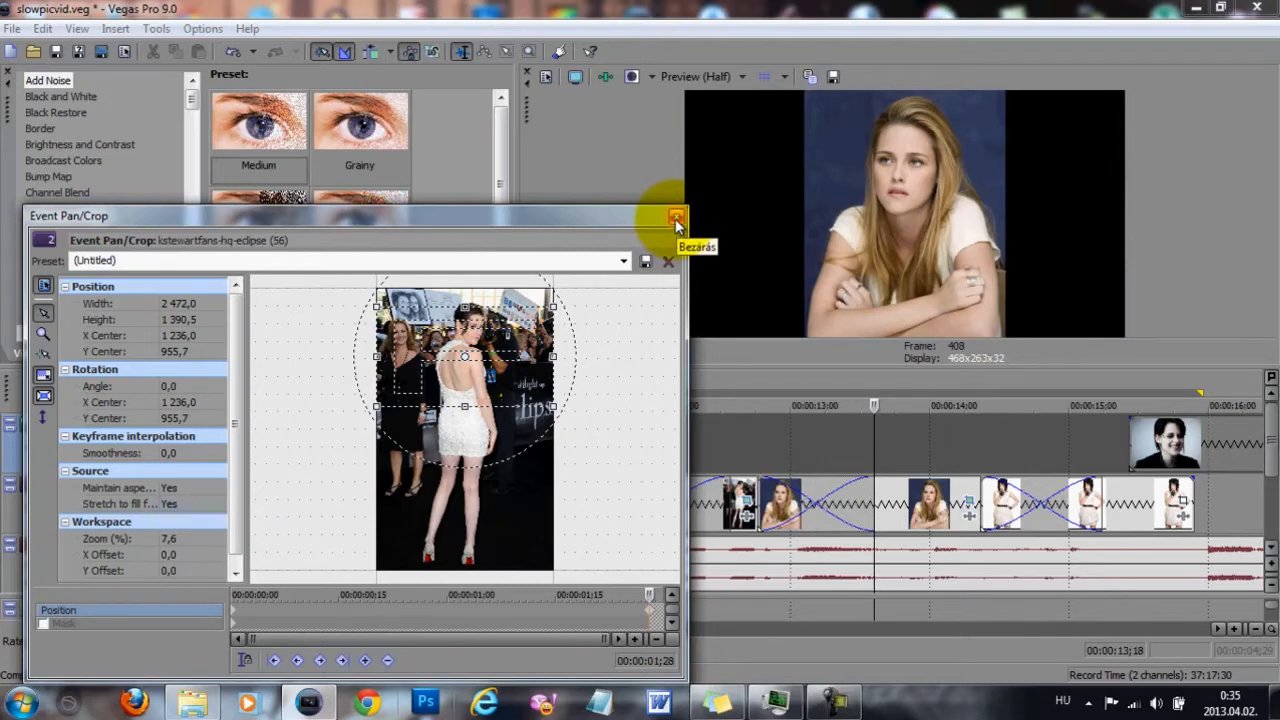
left_click(675, 218)
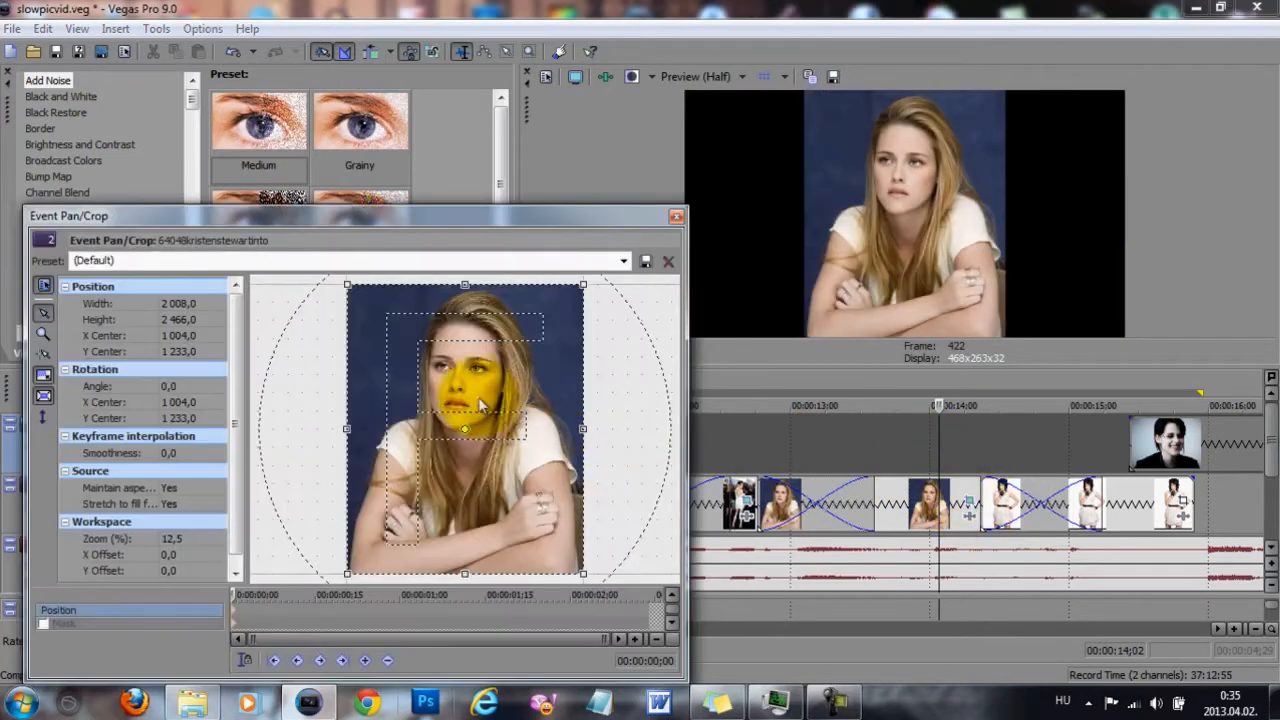
right_click(480, 405)
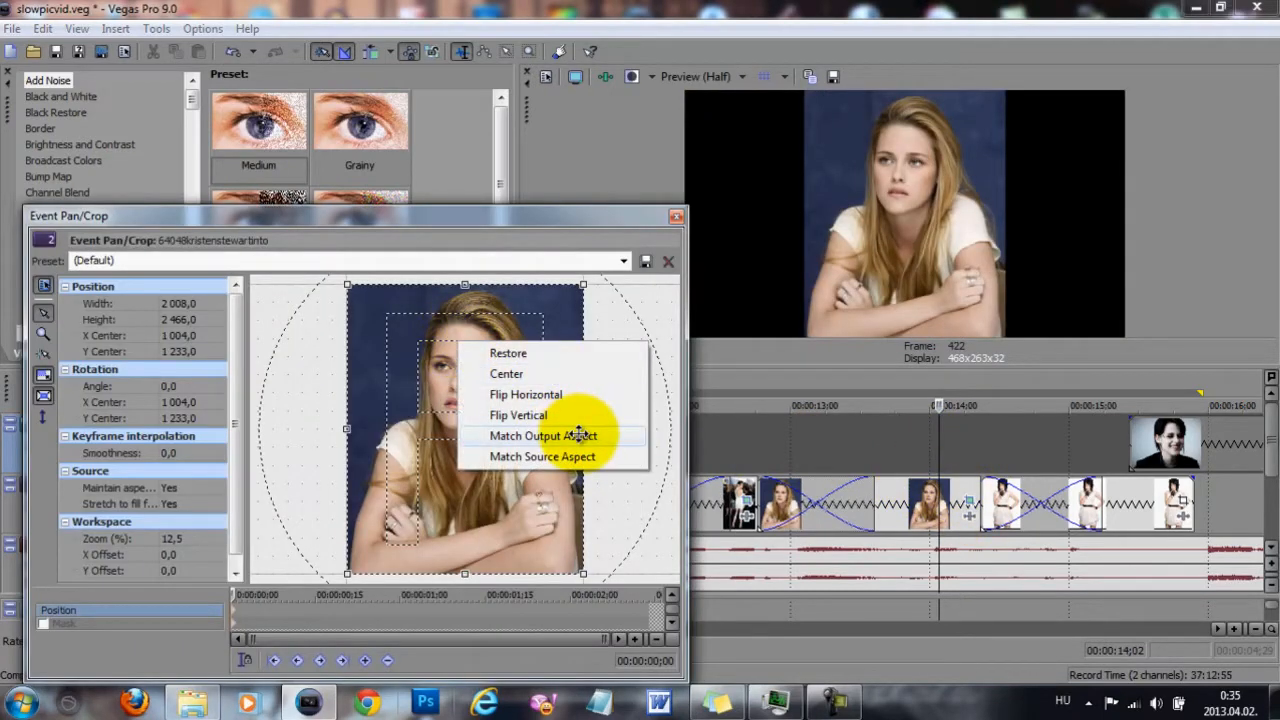
left_click(543, 435)
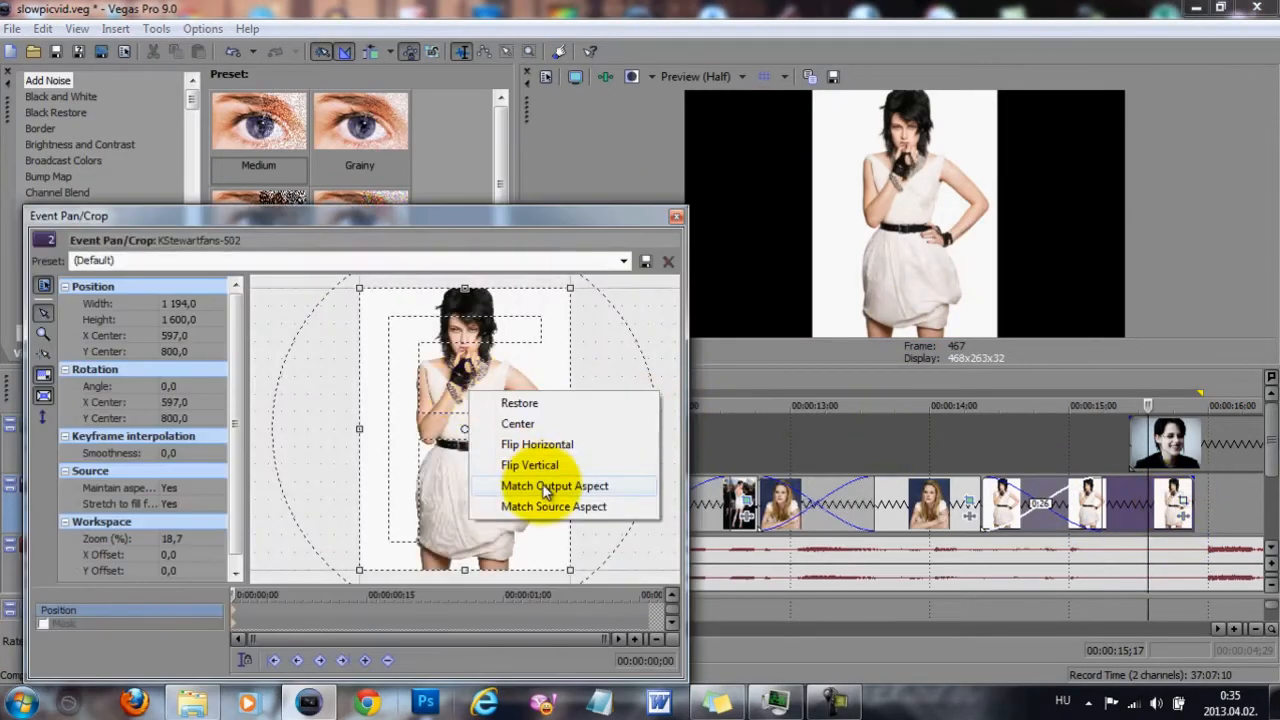
left_click(554, 485)
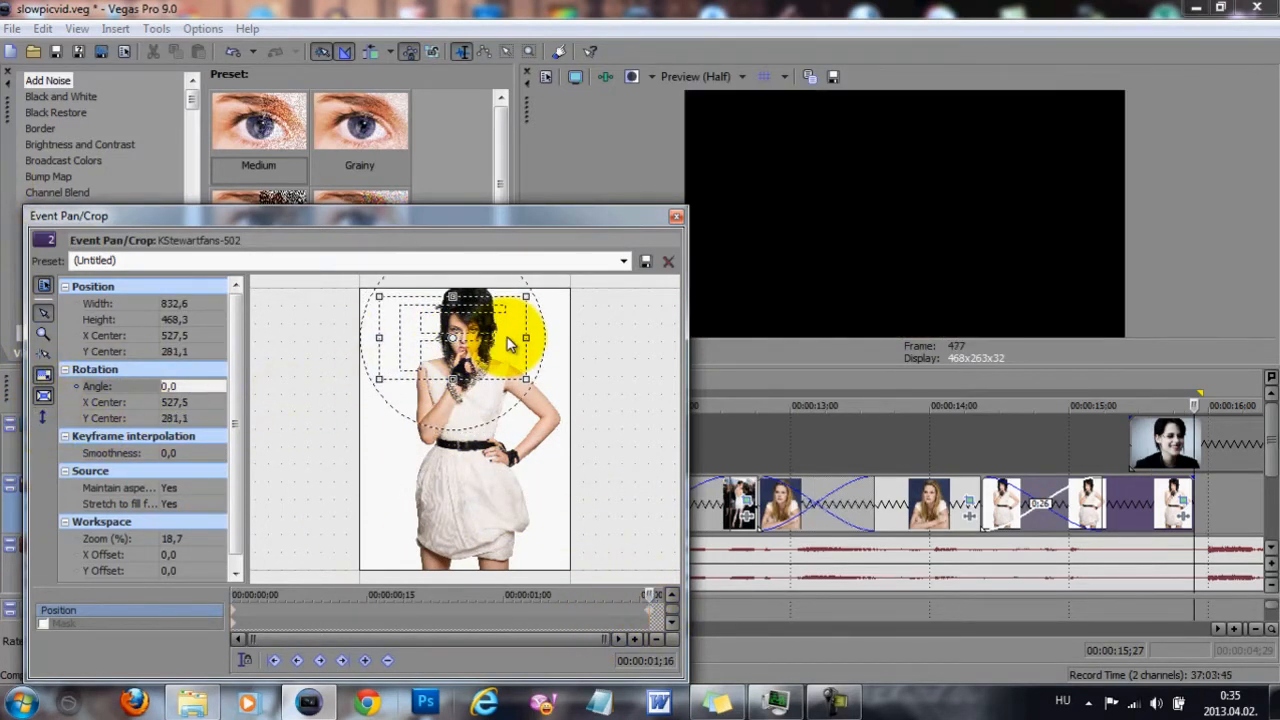
left_click(668, 261)
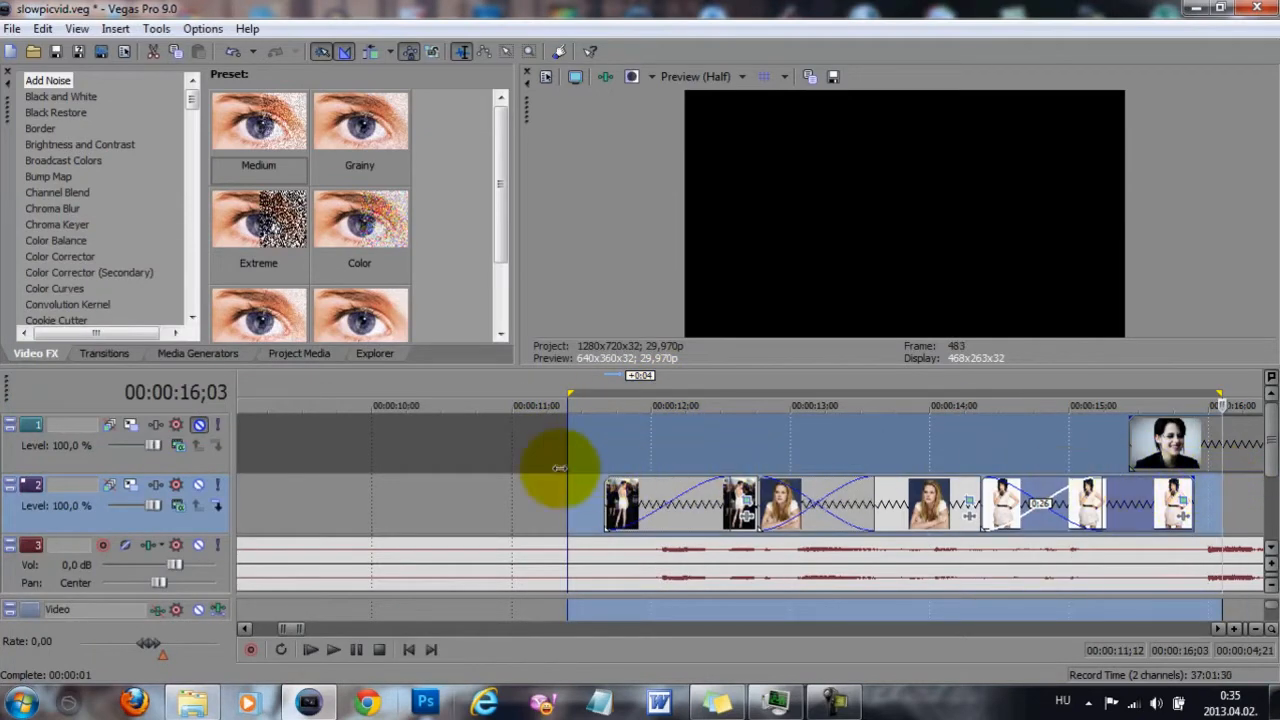
Adjust the Y Center of the white-dress photos' pan/crop framing.
left_click(1022, 405)
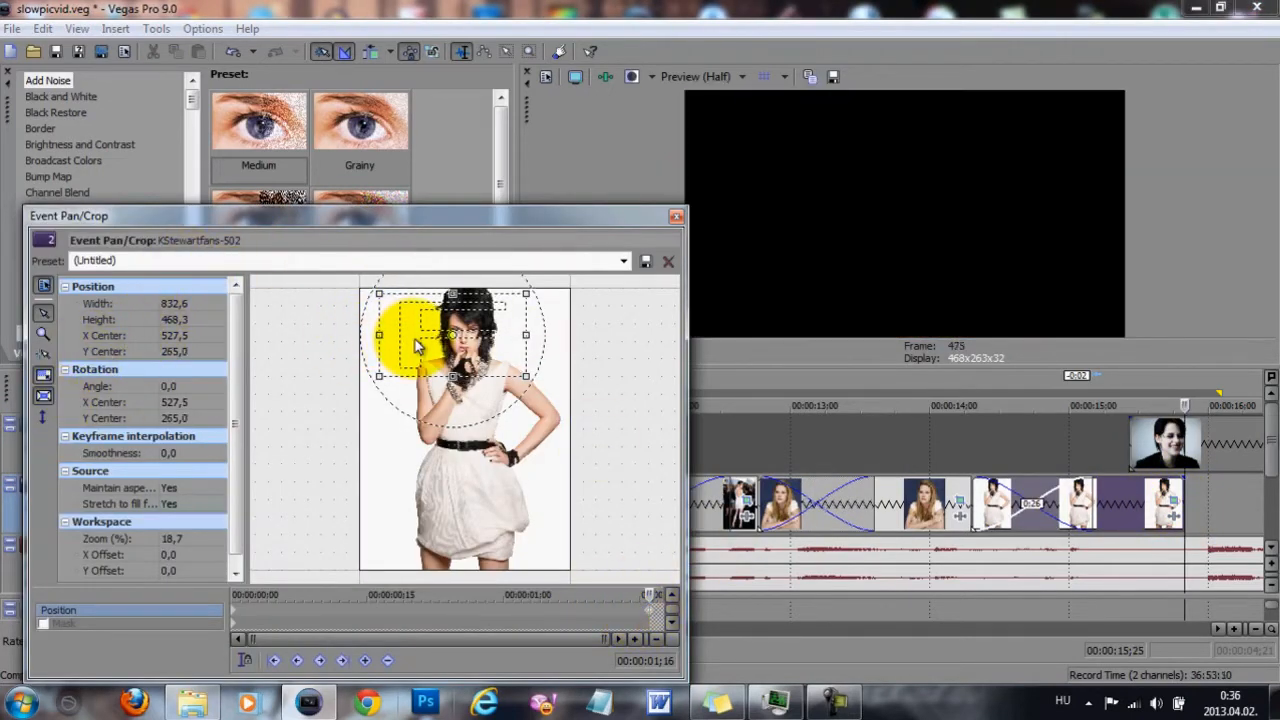
left_click(668, 261)
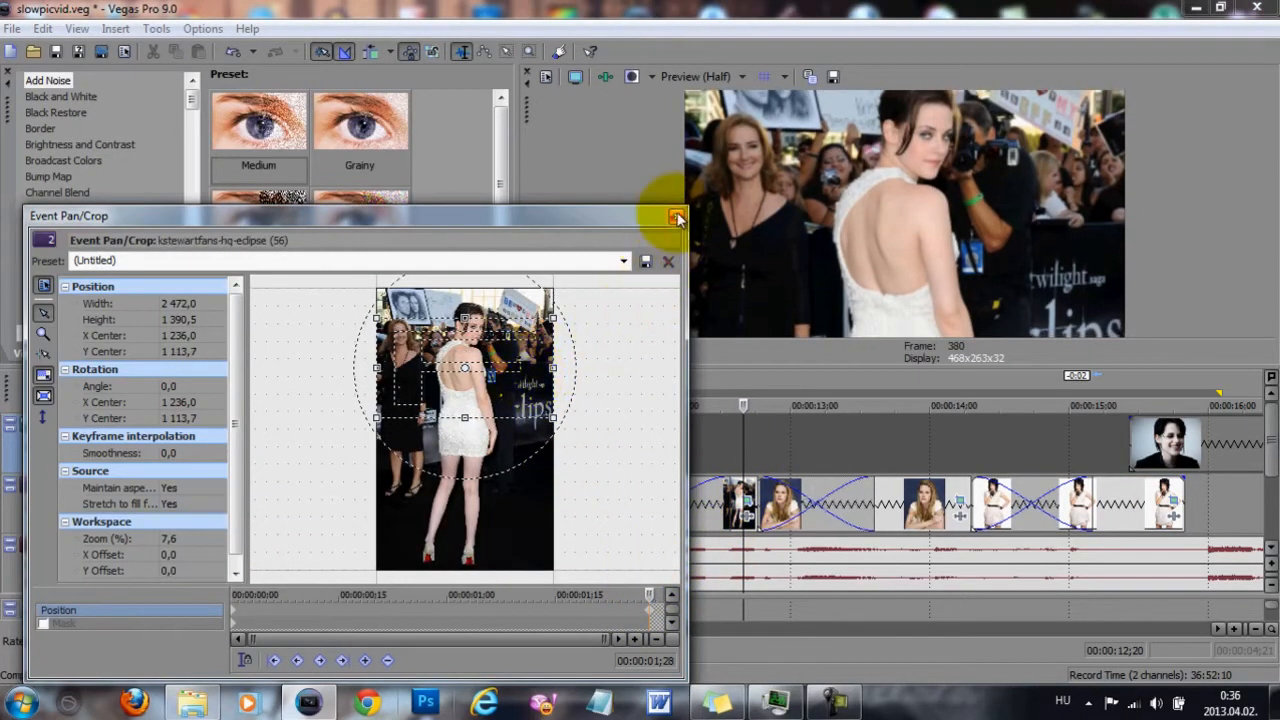
left_click(678, 217)
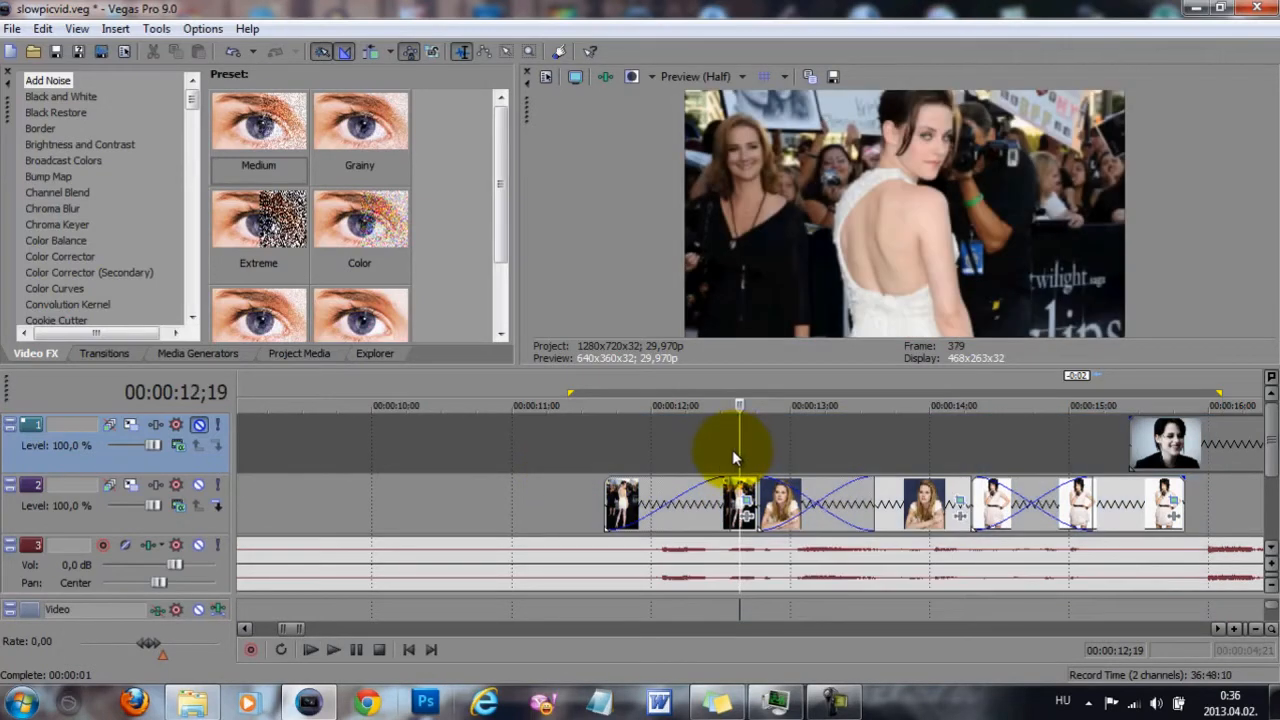
mouse_move(715, 470)
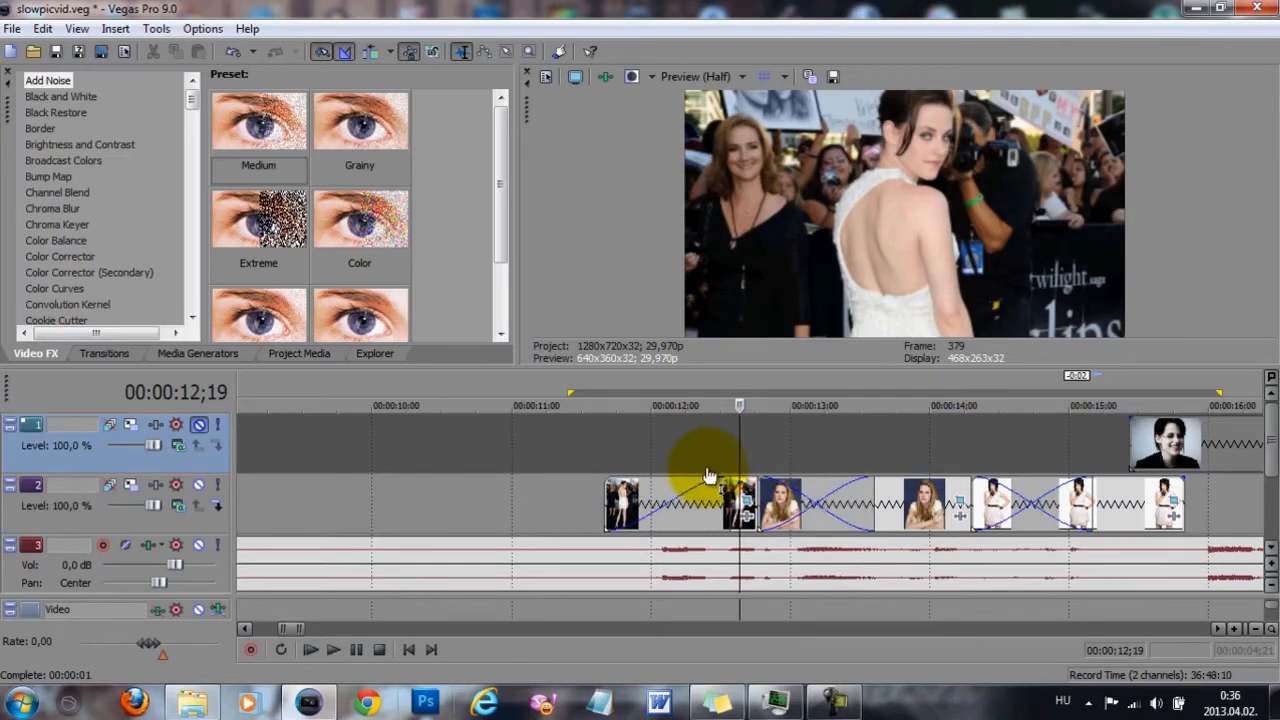
mouse_move(700, 480)
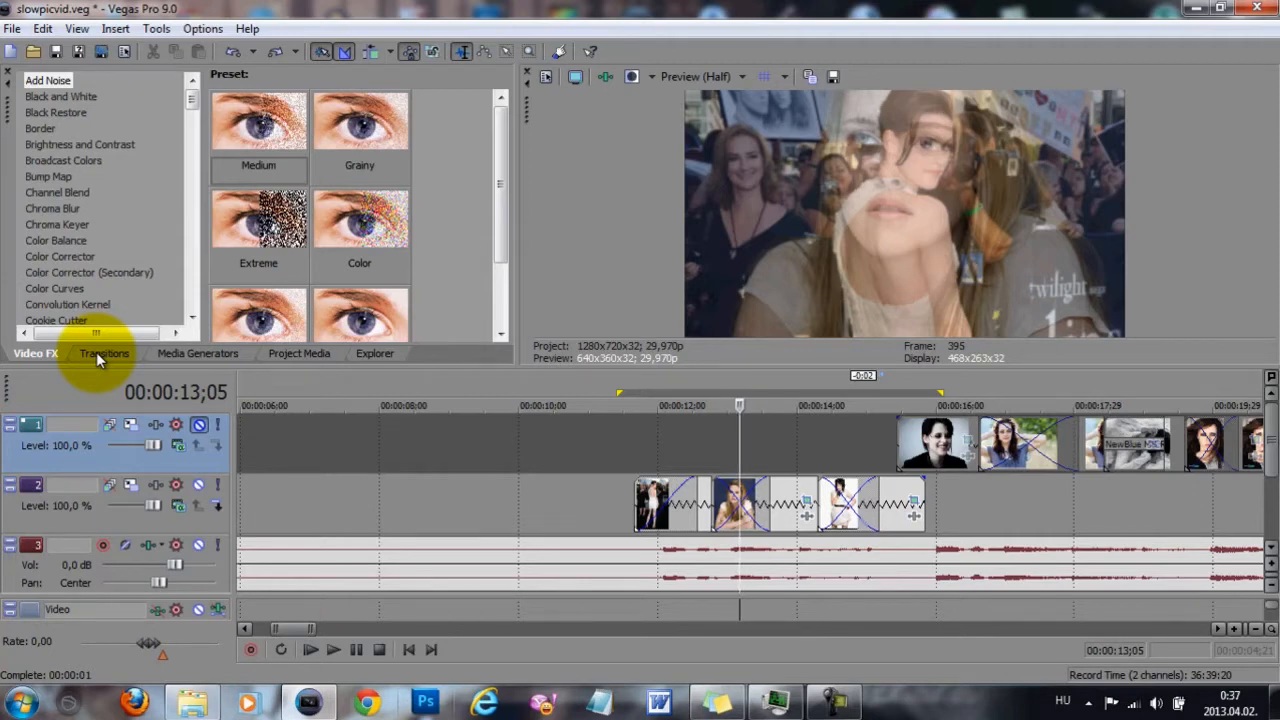
Add a Cross Effect transition between the first photos with Blur and a lowered maximum blur.
left_click(104, 353)
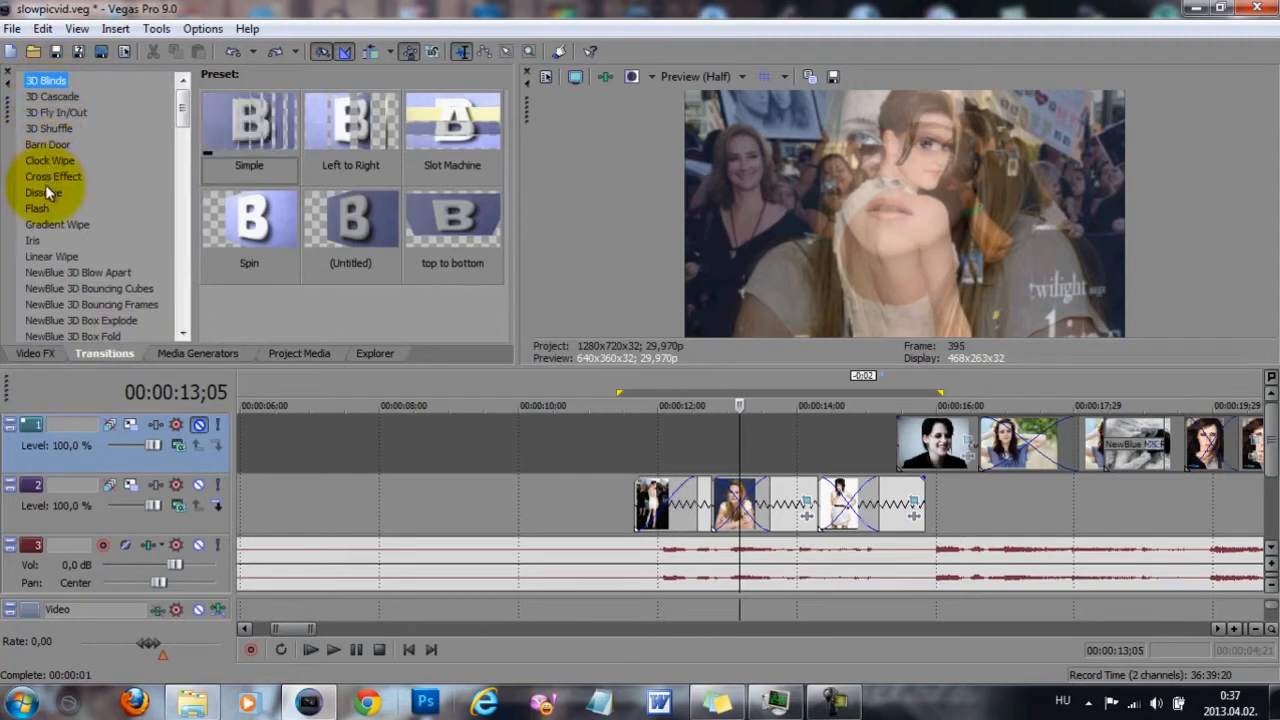
left_click(53, 177)
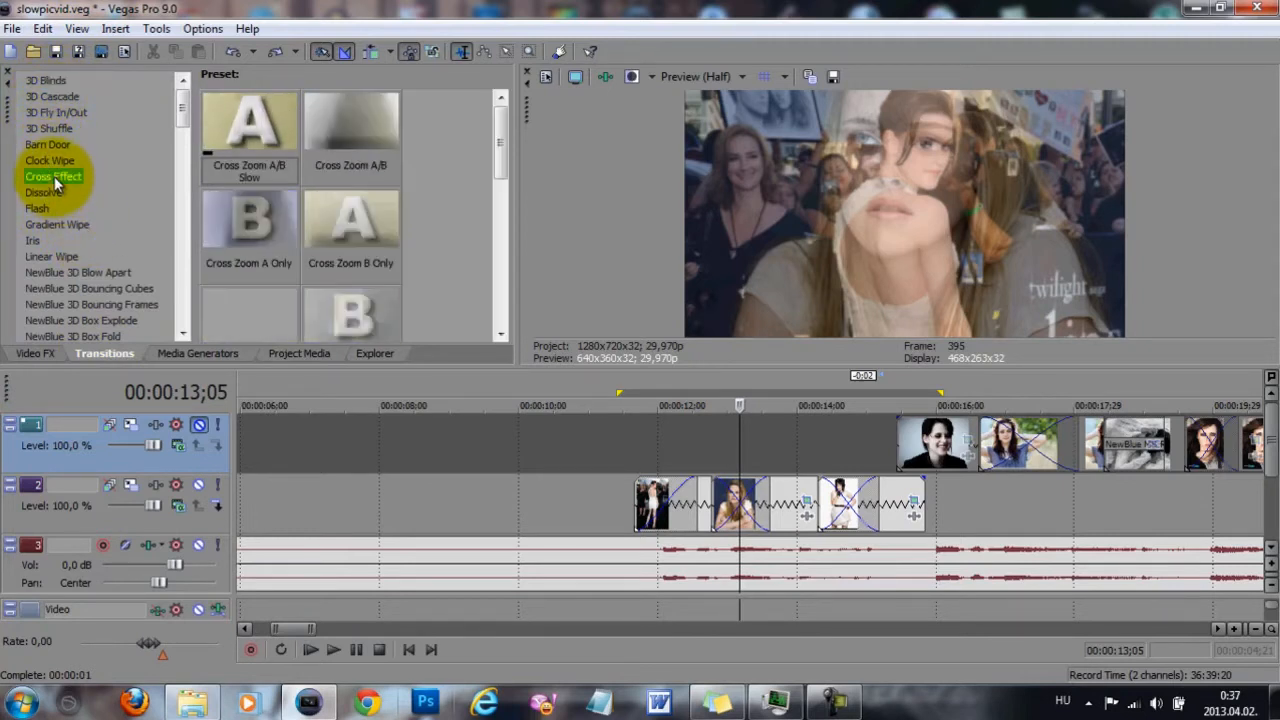
left_click(53, 177)
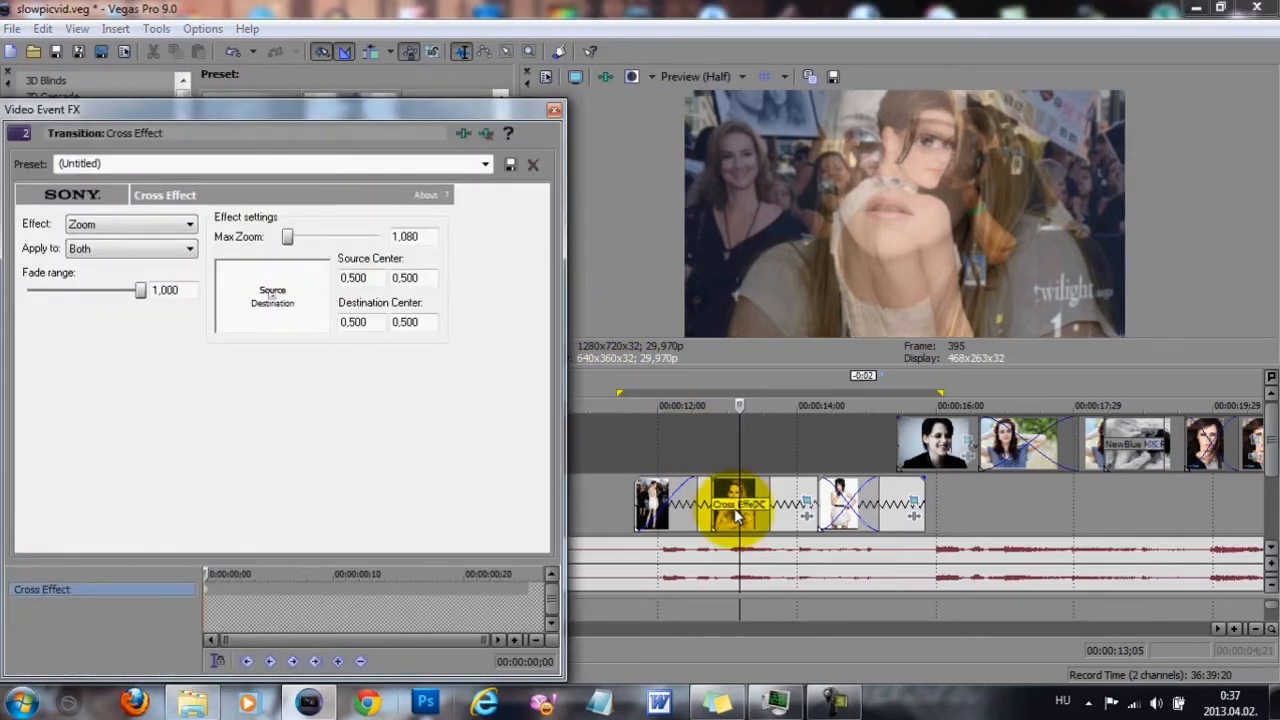
left_click(130, 224)
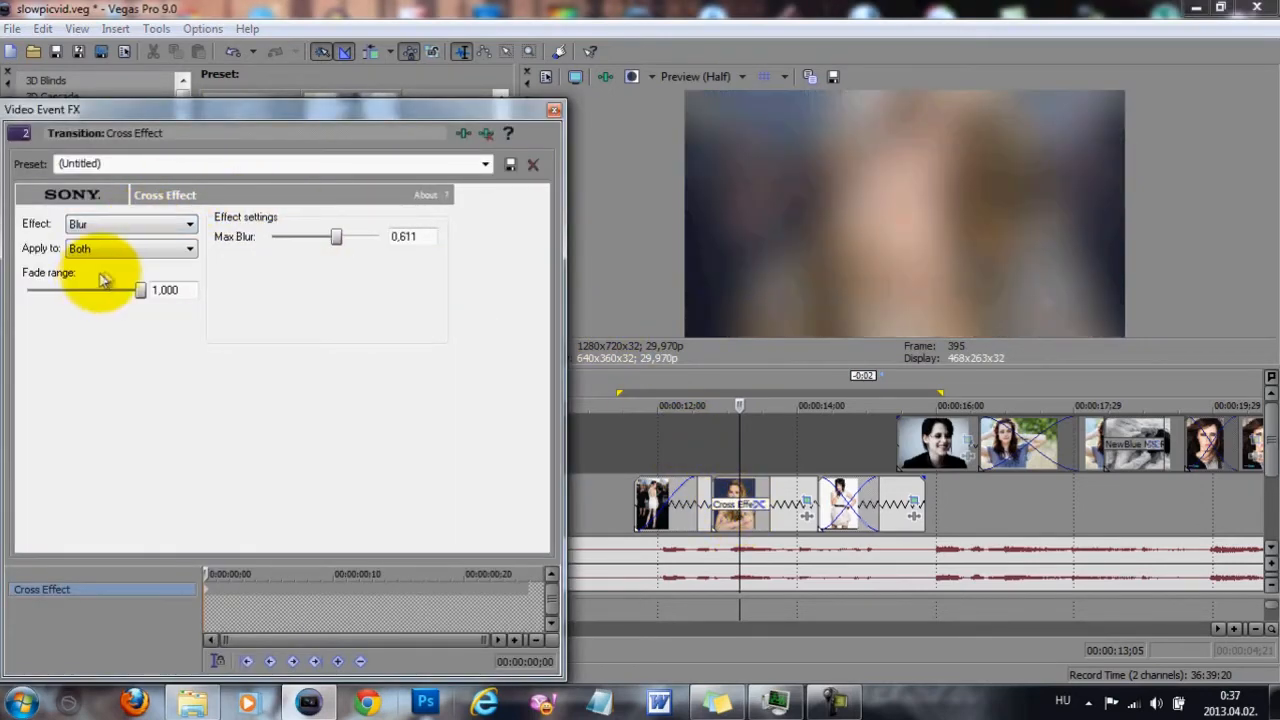
left_click_drag(336, 236, 293, 238)
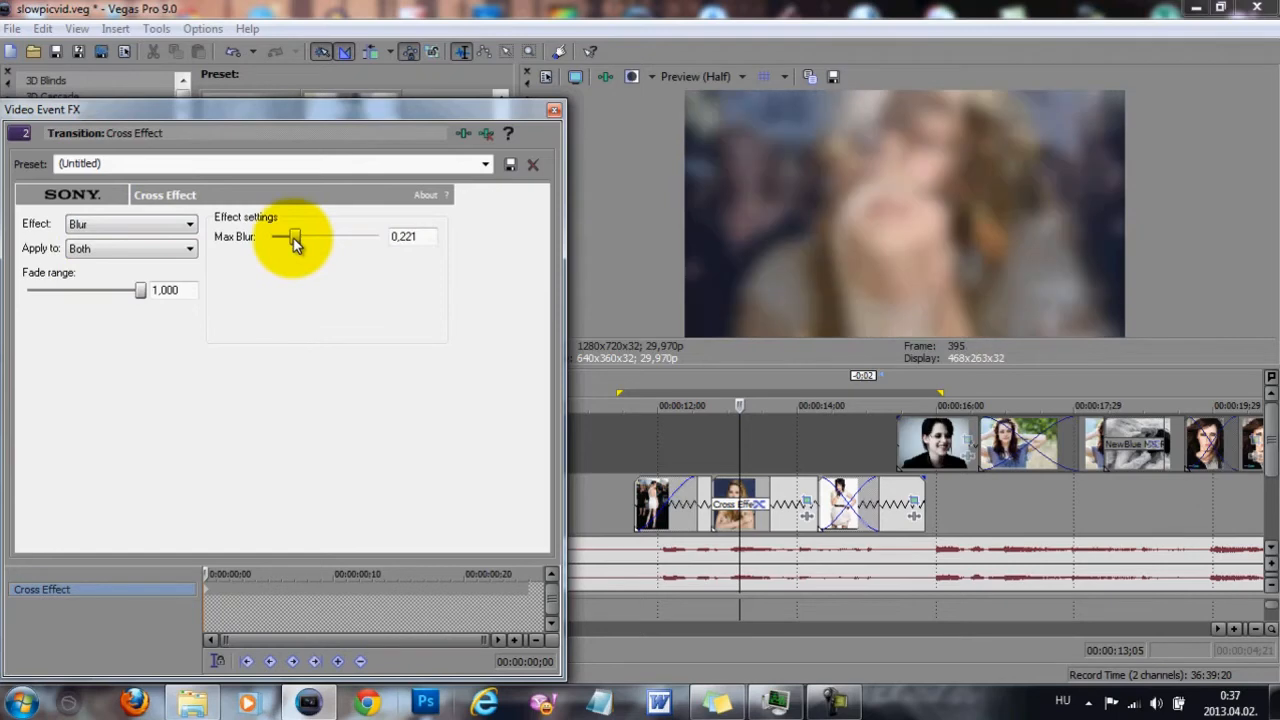
left_click_drag(295, 237, 285, 237)
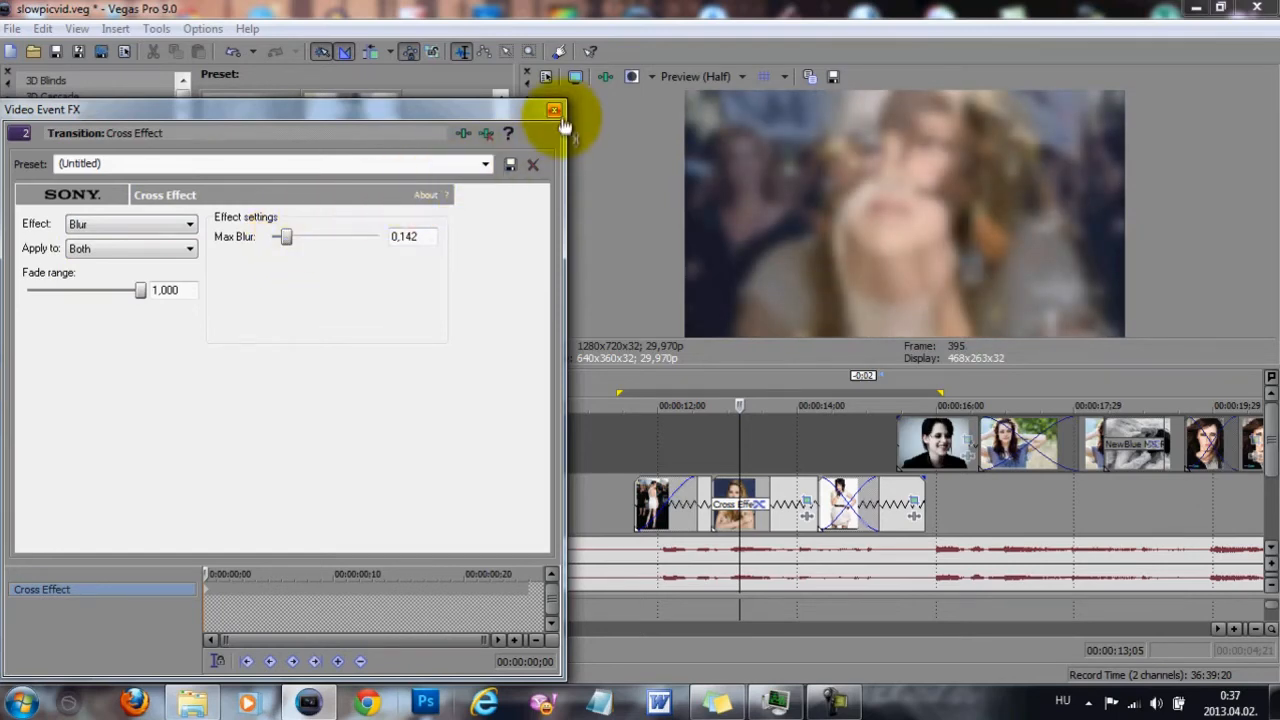
left_click(554, 111)
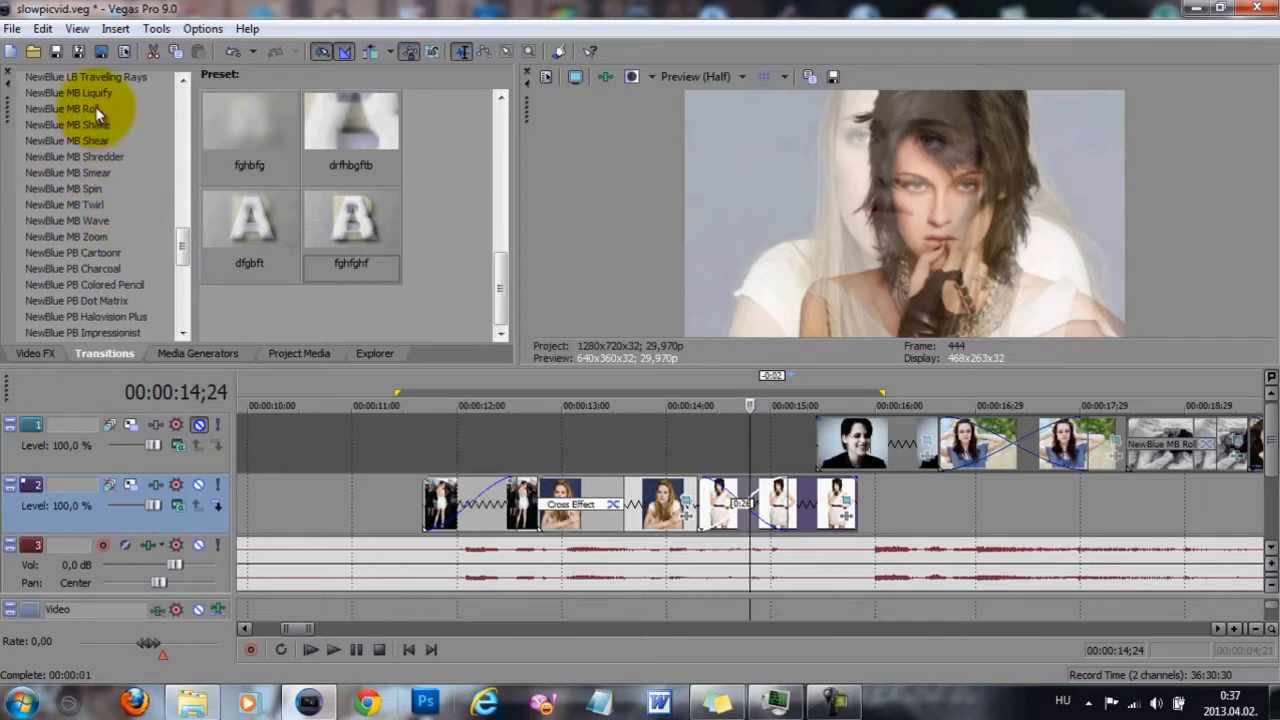
Adjust the NewBlue MB Spin amount, use the second clip as background, and lower Cross Effect blur.
left_click(62, 108)
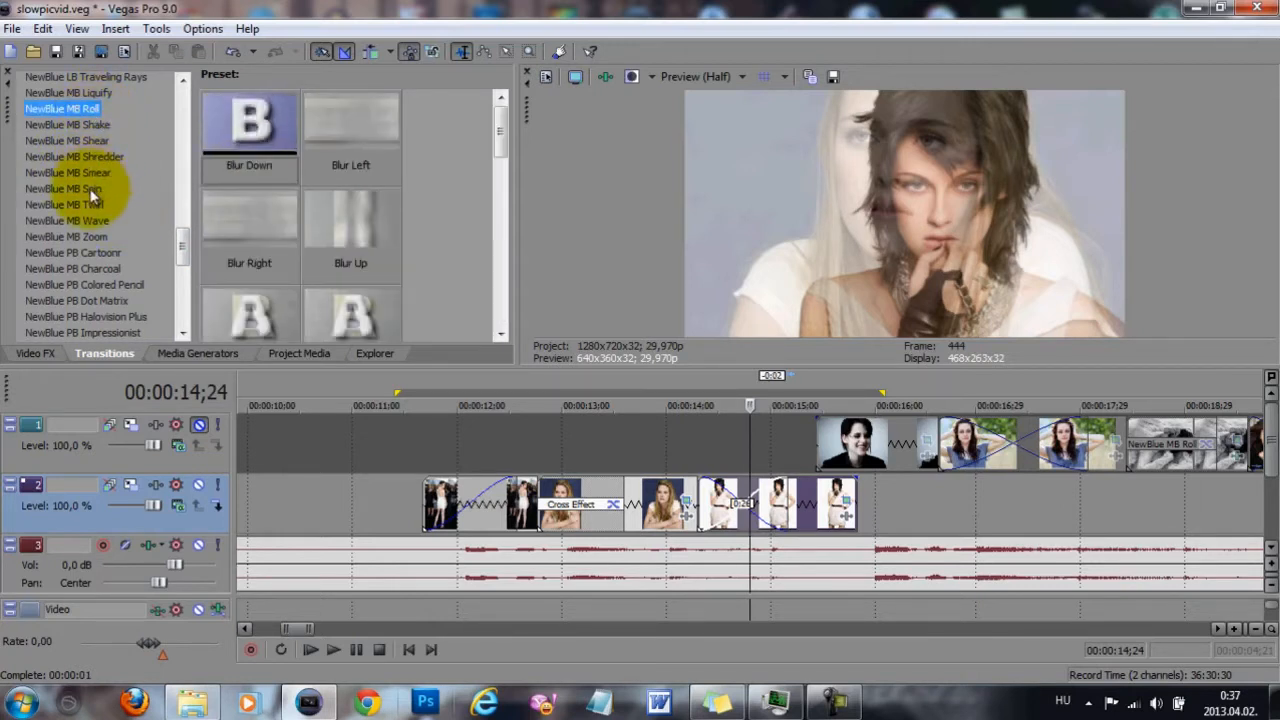
left_click(63, 189)
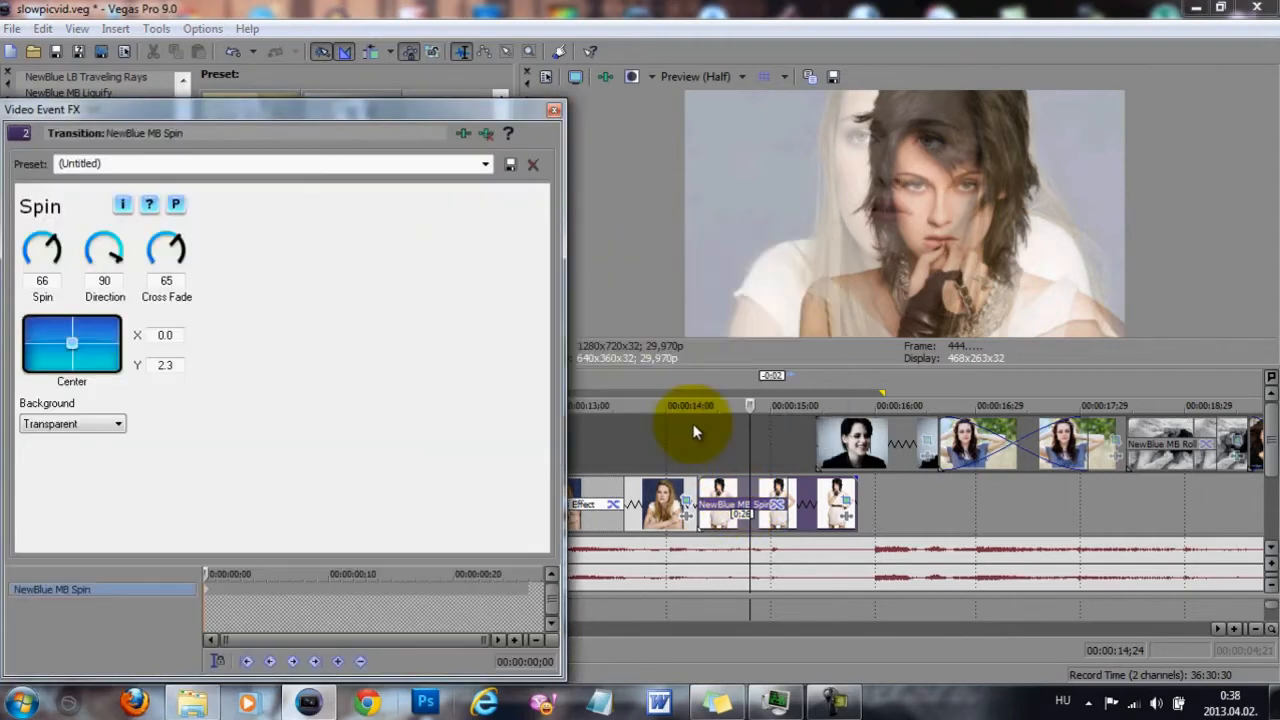
left_click_drag(42, 248, 20, 260)
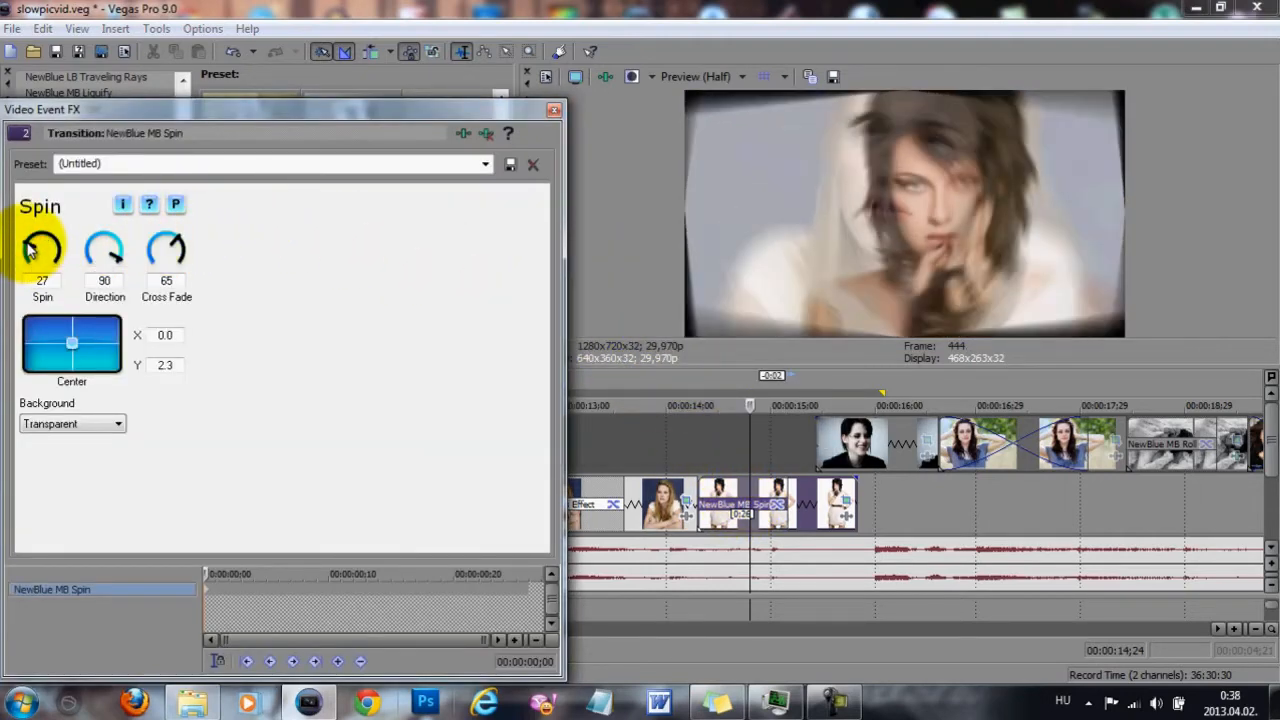
left_click(72, 423)
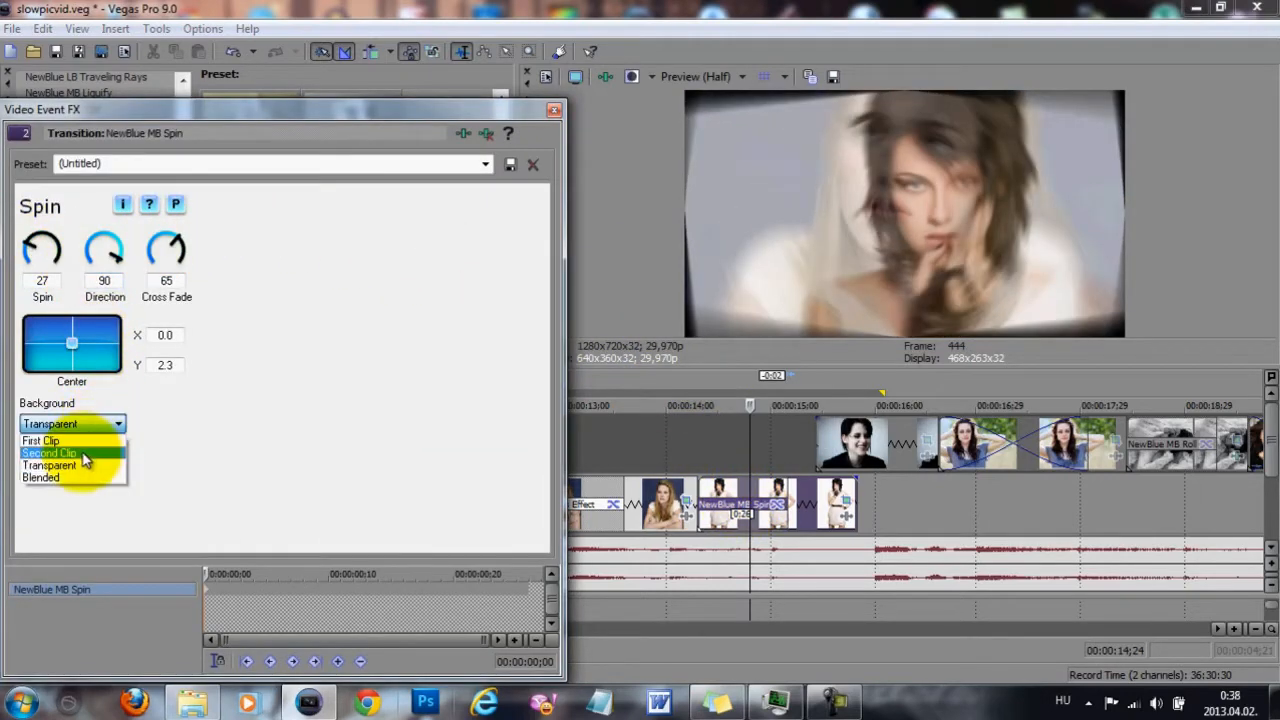
left_click(49, 453)
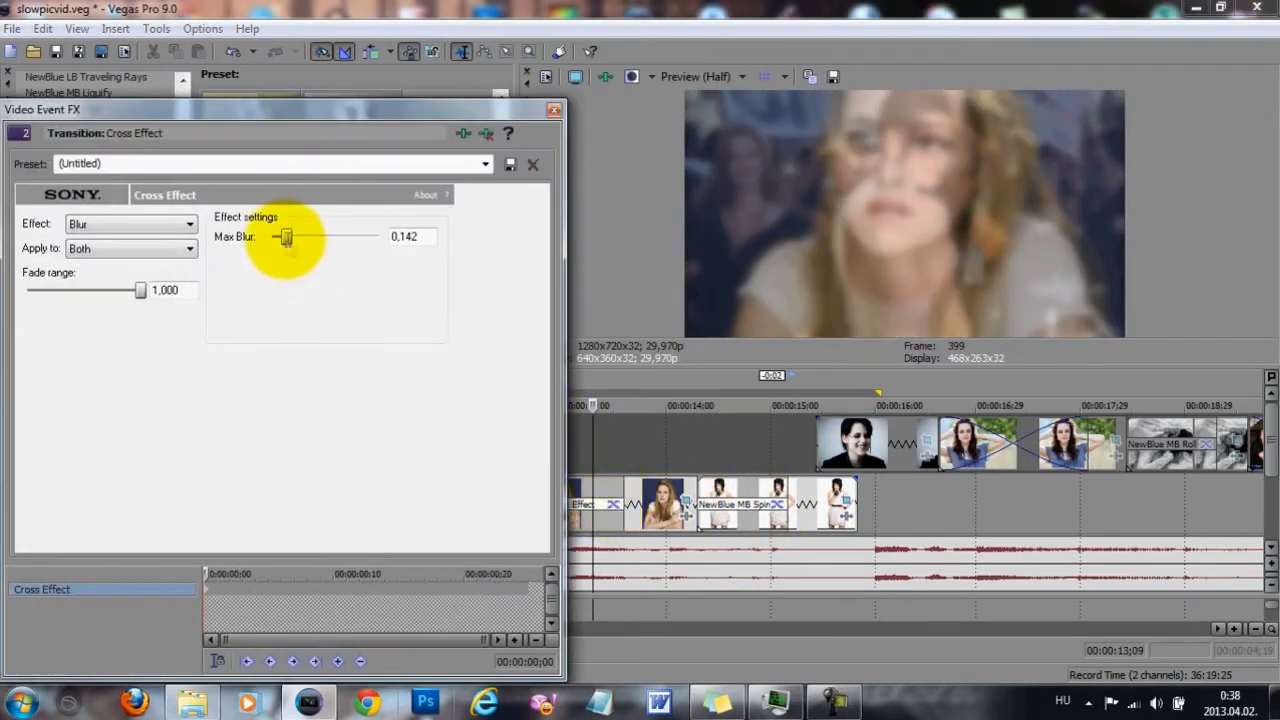
left_click_drag(288, 237, 280, 237)
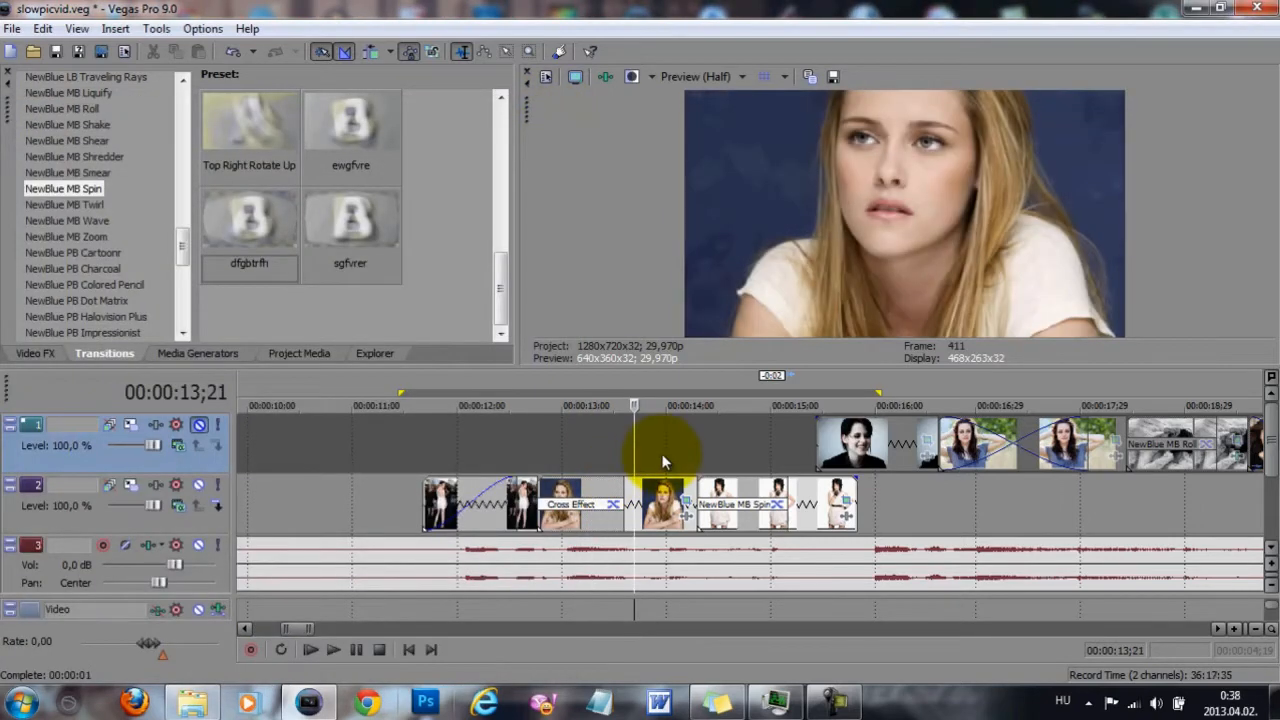
mouse_move(606, 77)
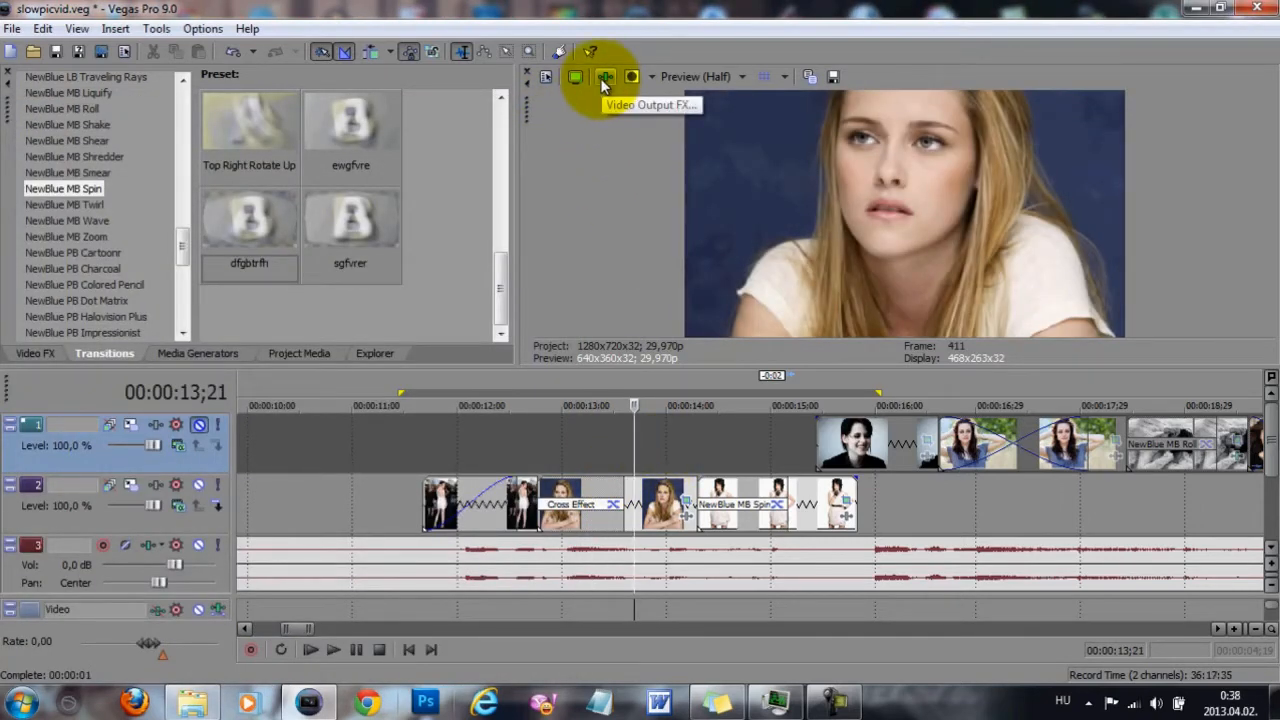
Bring up Video Output FX to color-correct the entire slideshow.
left_click(605, 77)
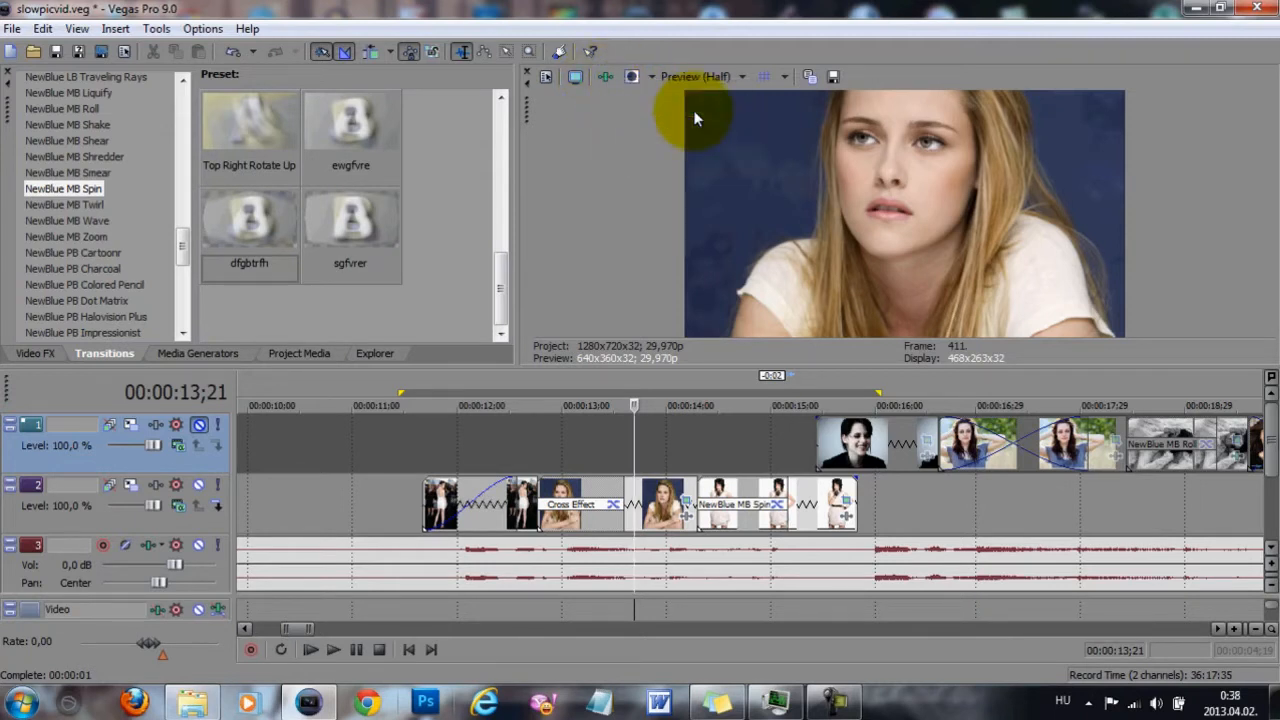
mouse_move(697, 122)
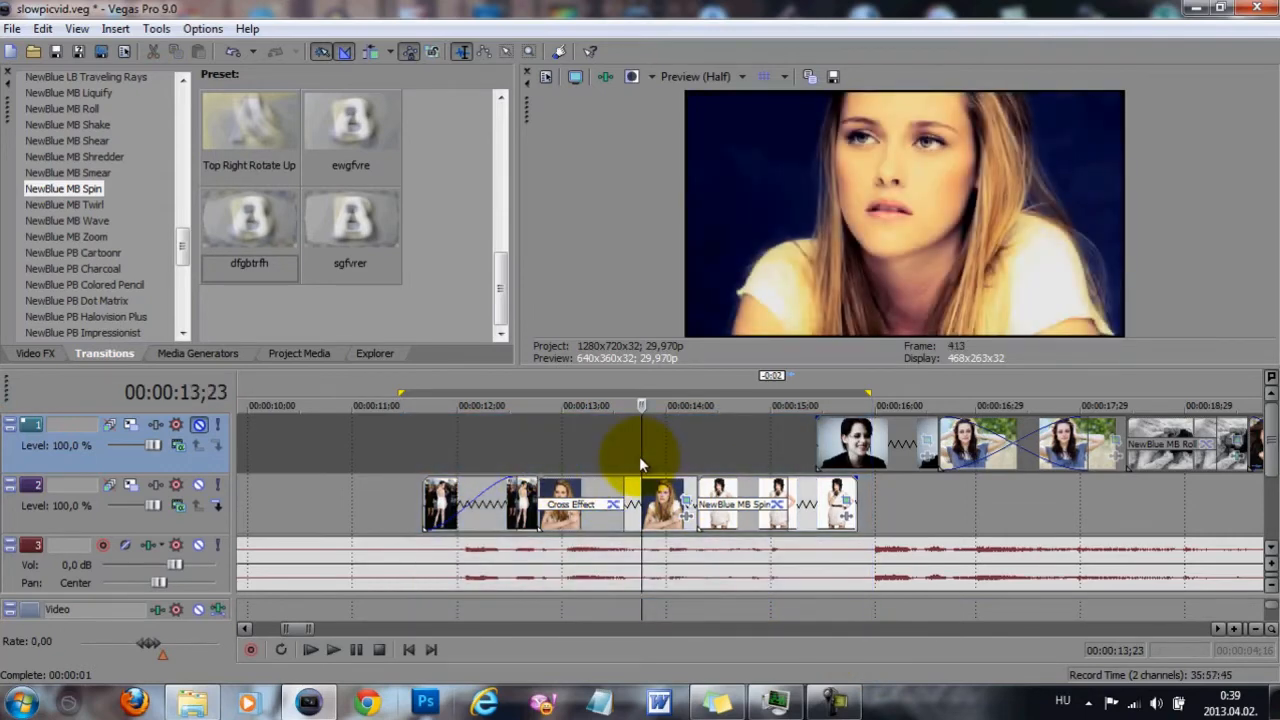
mouse_move(902, 365)
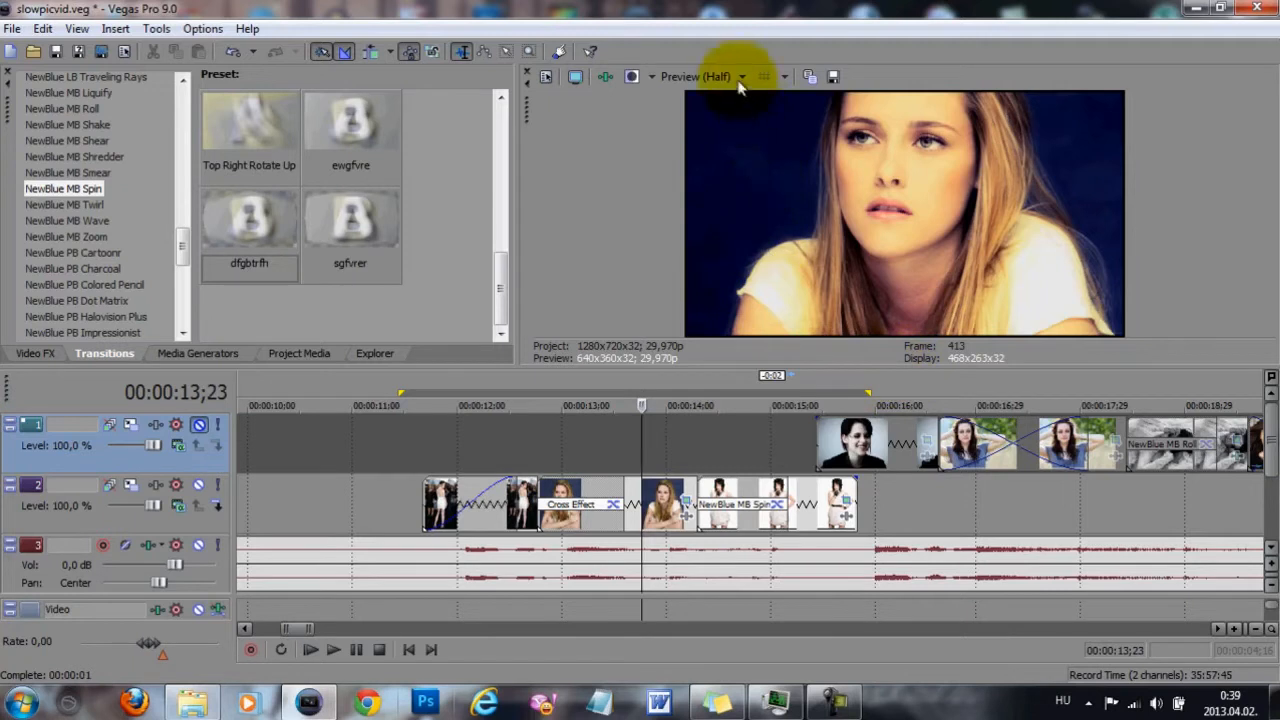
mouse_move(1000, 215)
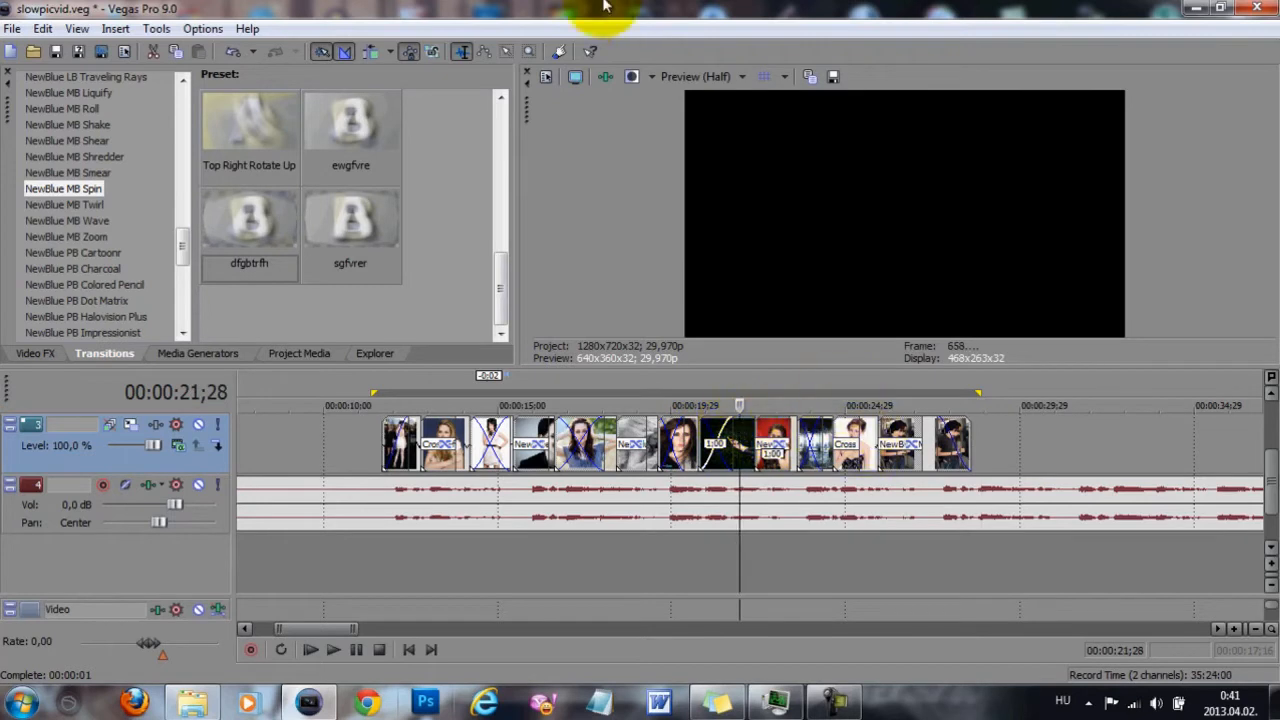
Bring up Render As to save the project as a Sony AVC MP4.
left_click(605, 77)
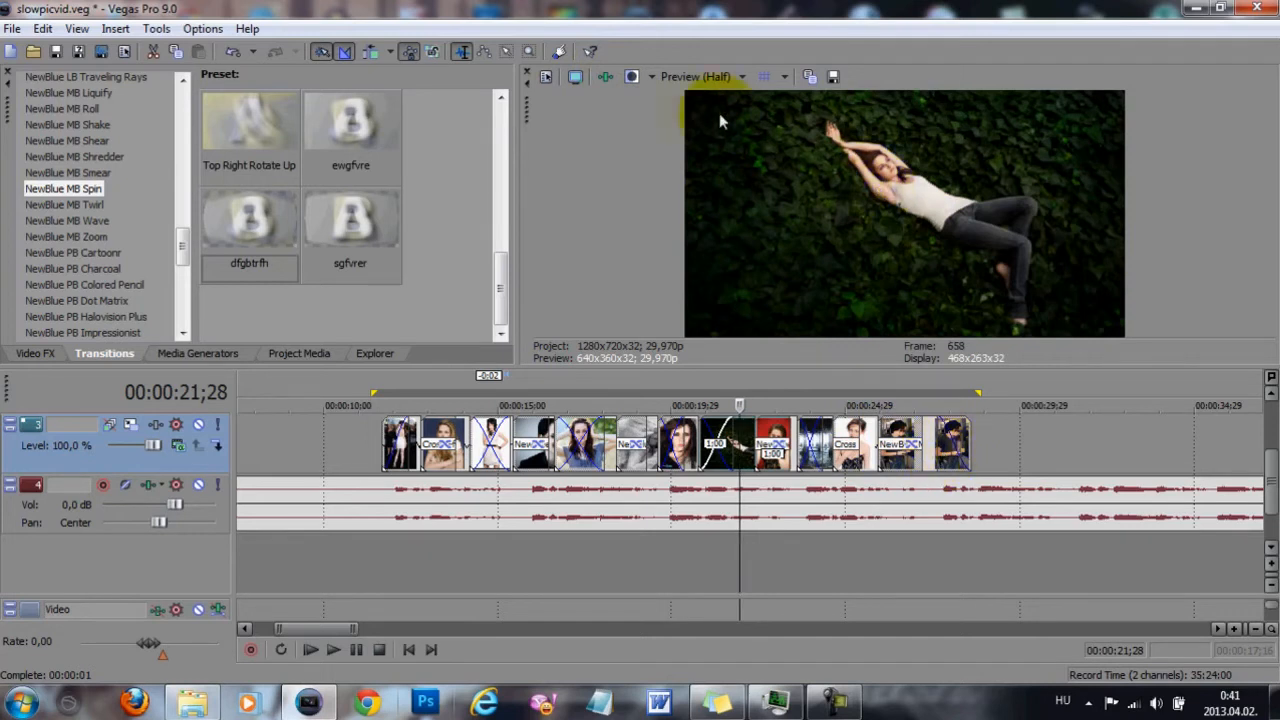
mouse_move(605, 77)
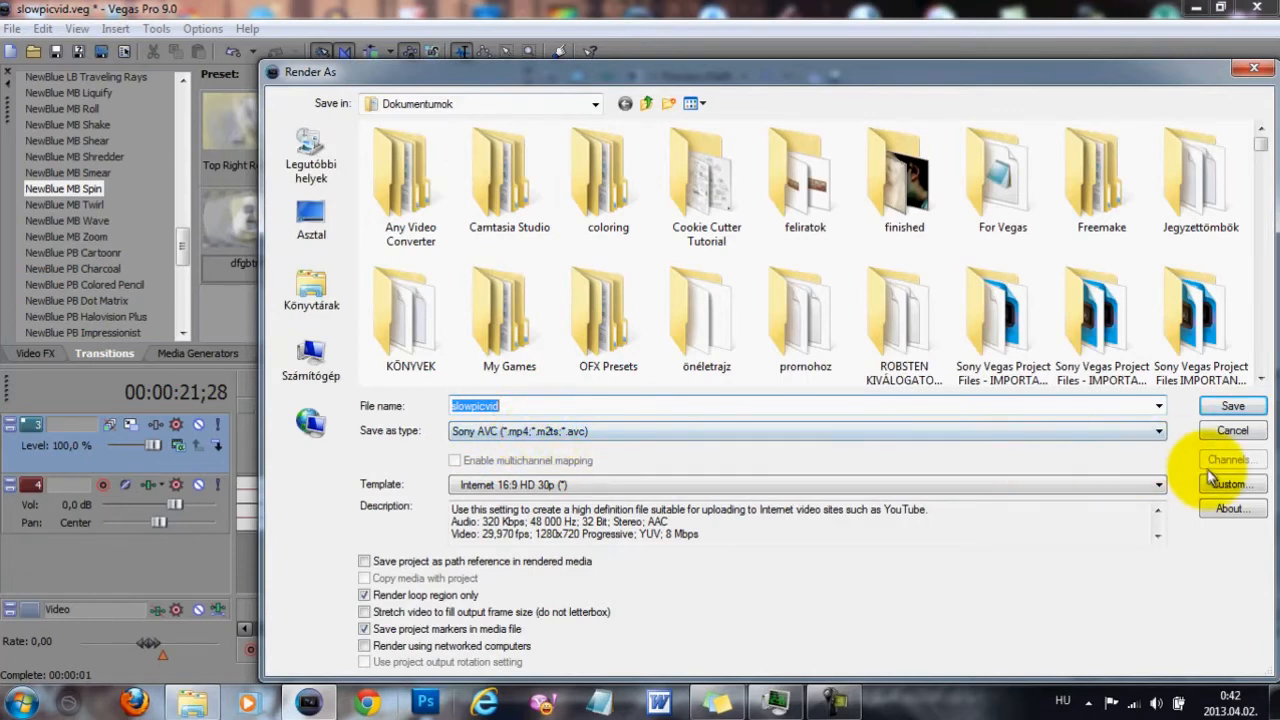
Confirm the custom 1280x720 AVC settings and save the render as slowpicvid.mp4.
left_click(1231, 484)
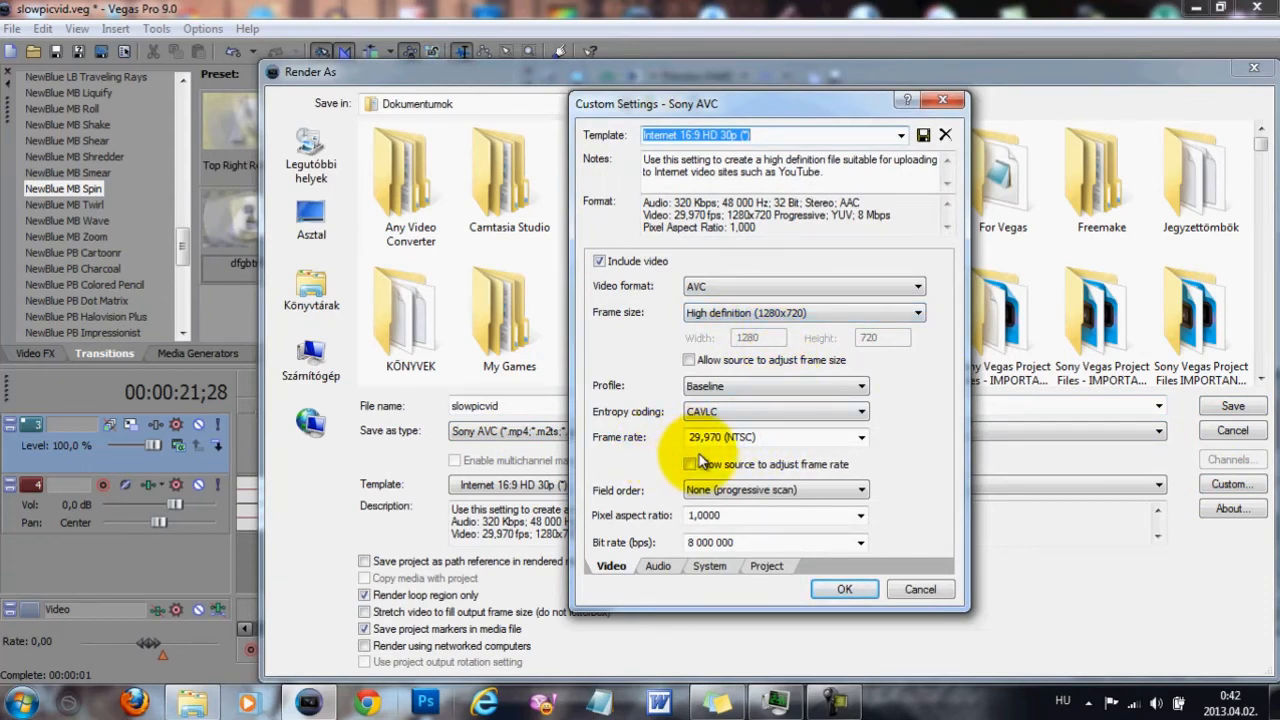
mouse_move(685, 558)
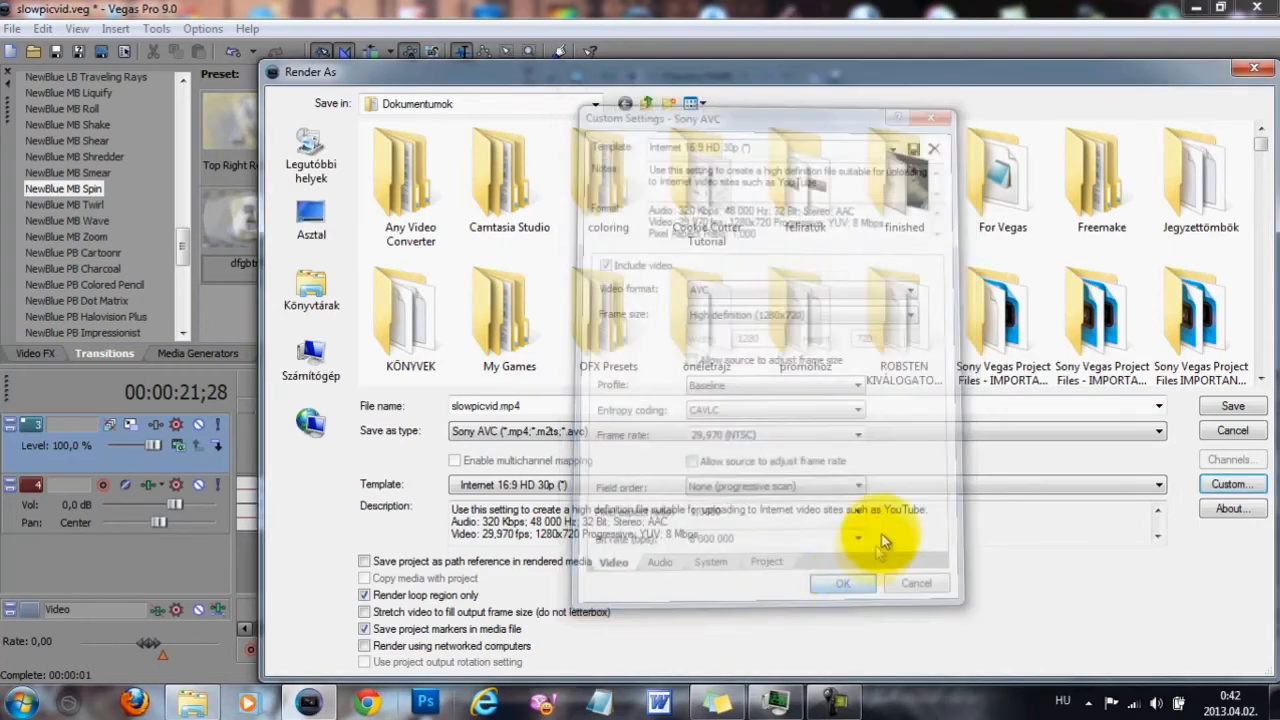
left_click(842, 583)
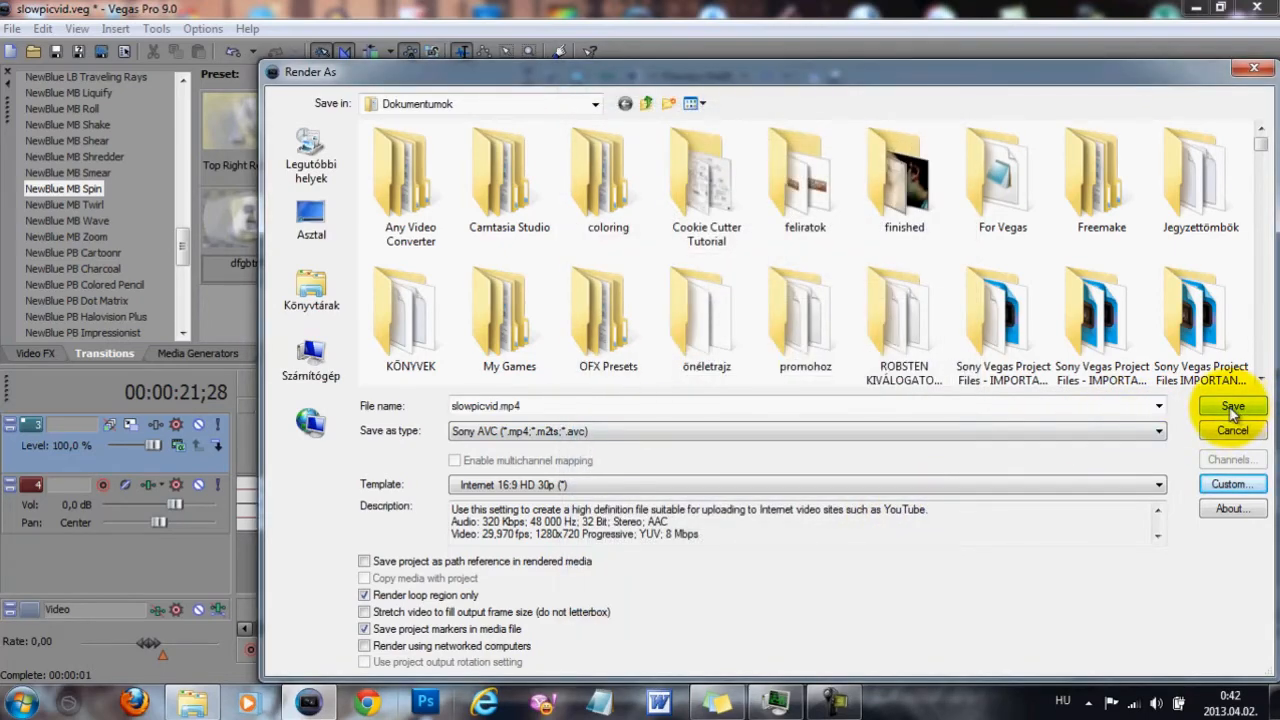
left_click(1232, 406)
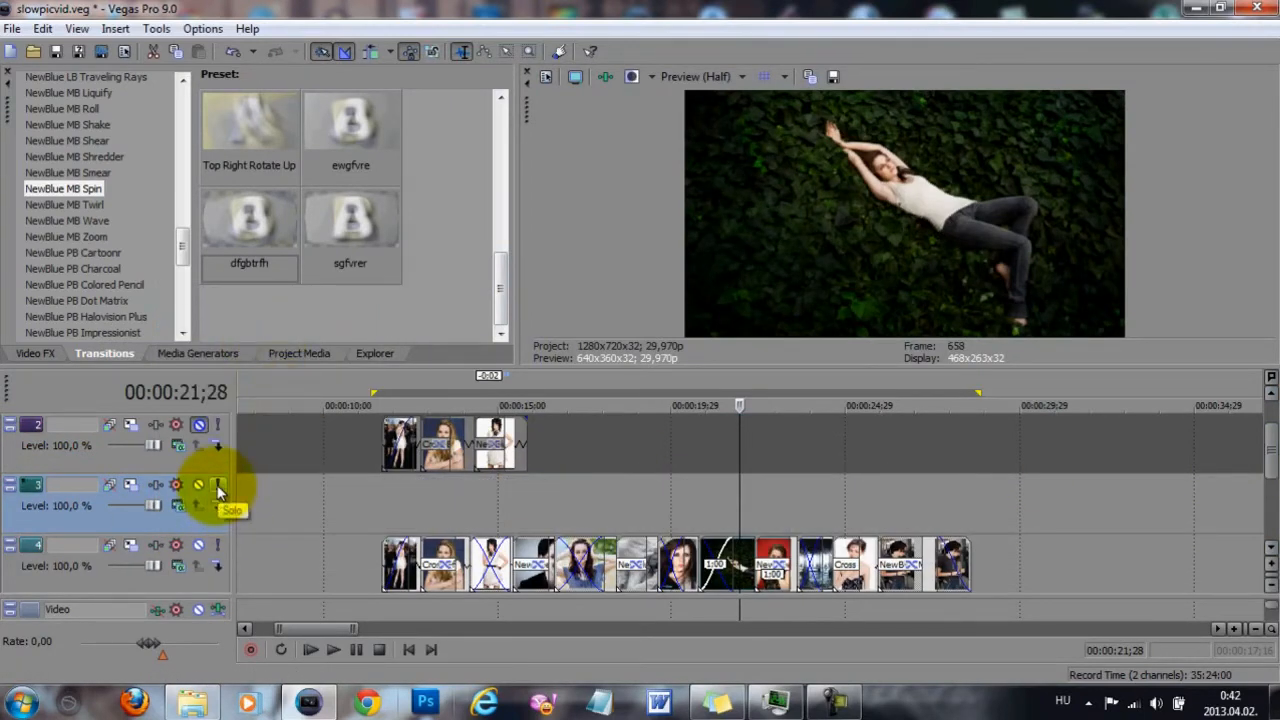
Put the face clip on a new video track and reorder tracks via the audio track's header menu.
left_click(217, 485)
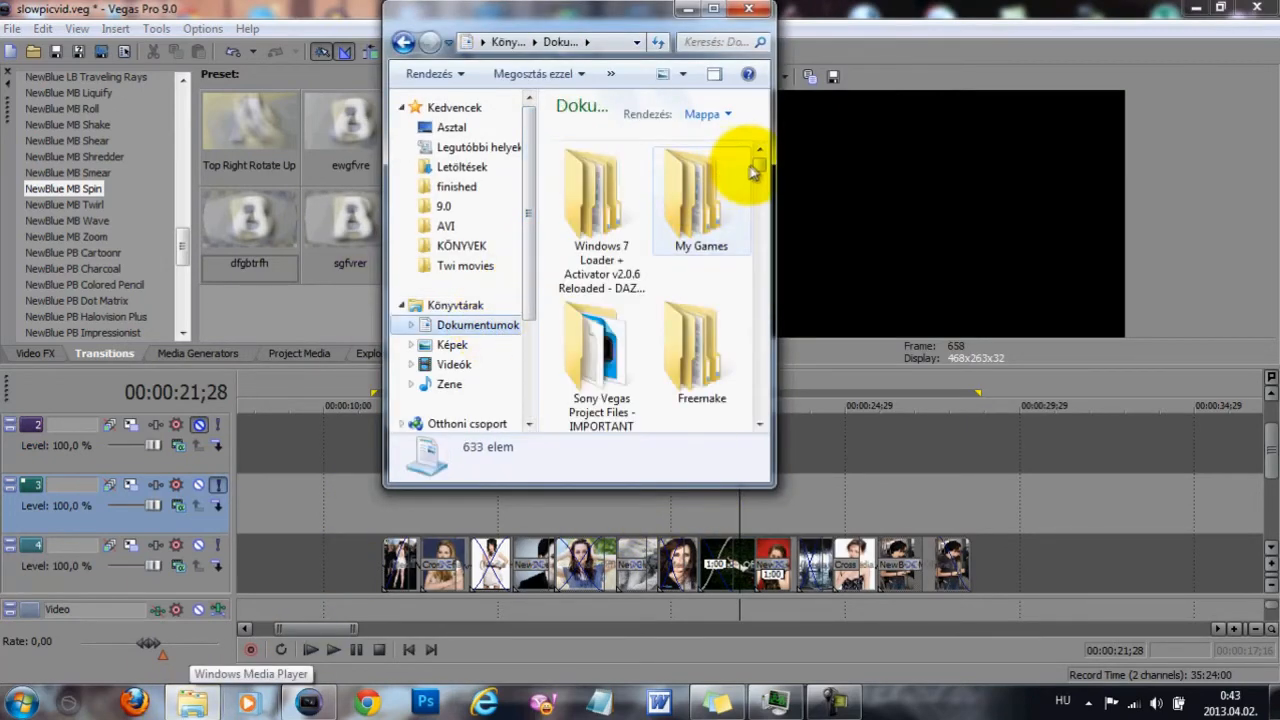
scroll("down", 3)
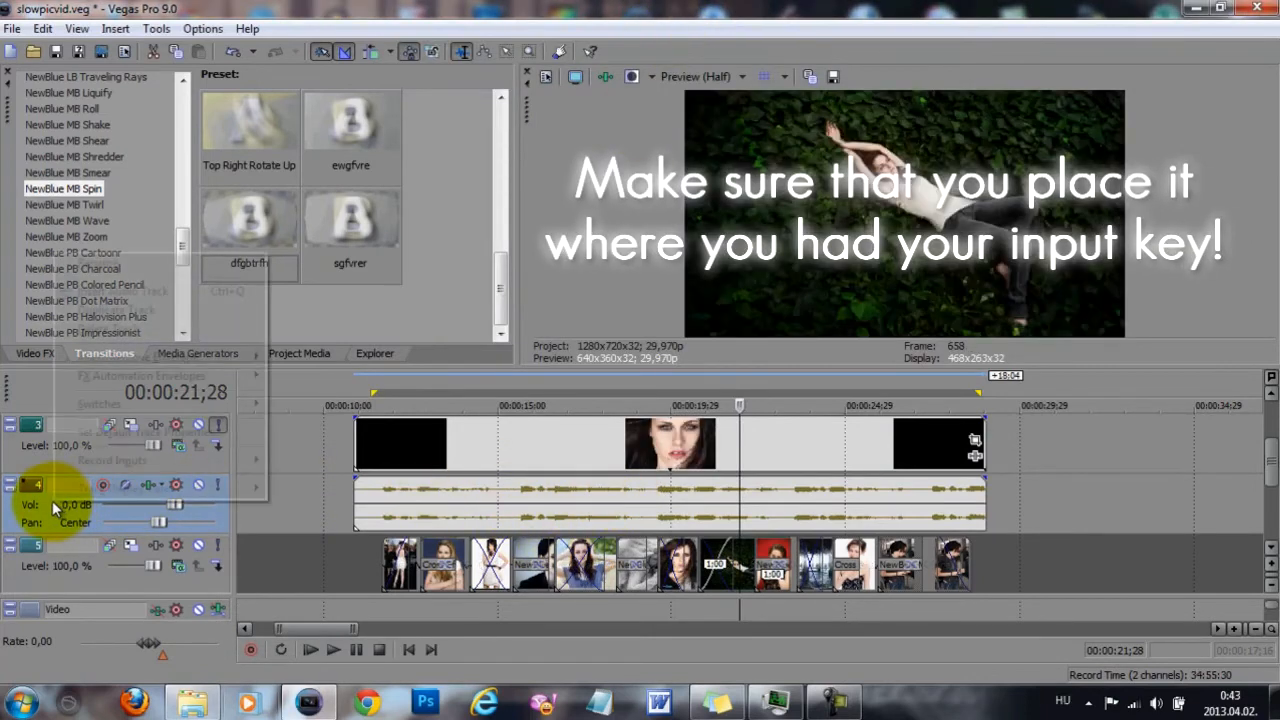
right_click(55, 505)
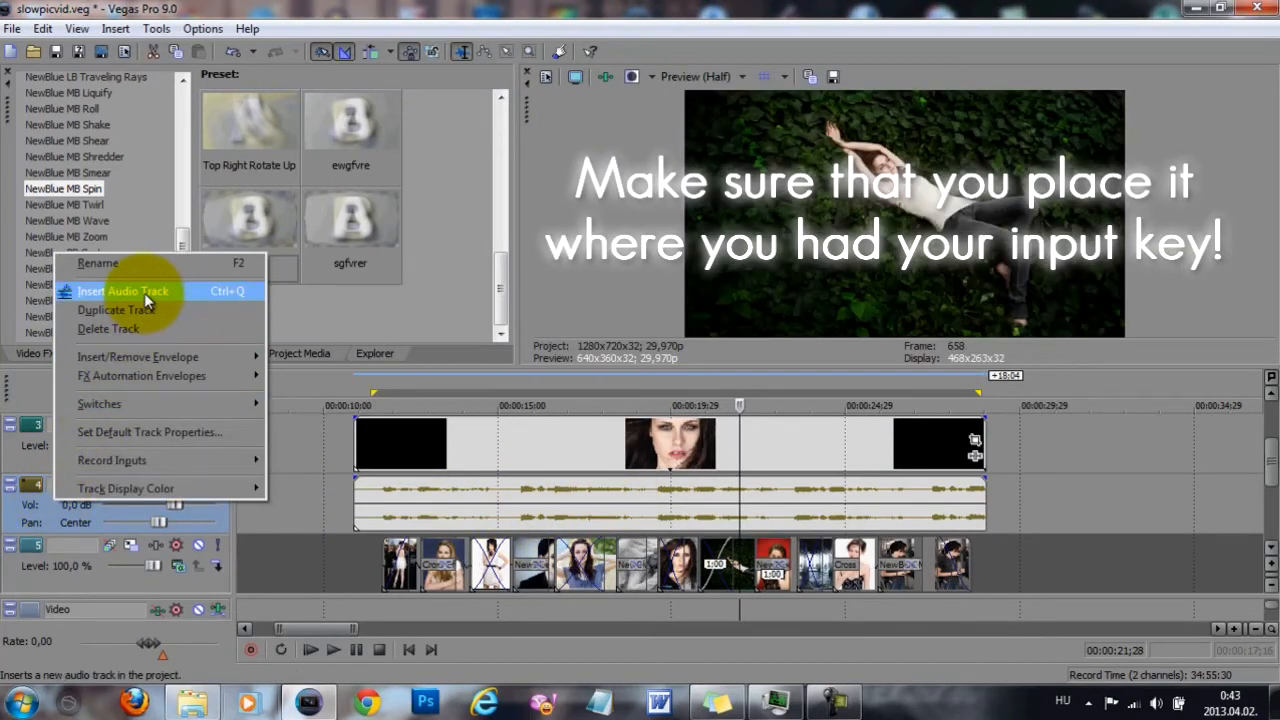
mouse_move(130, 329)
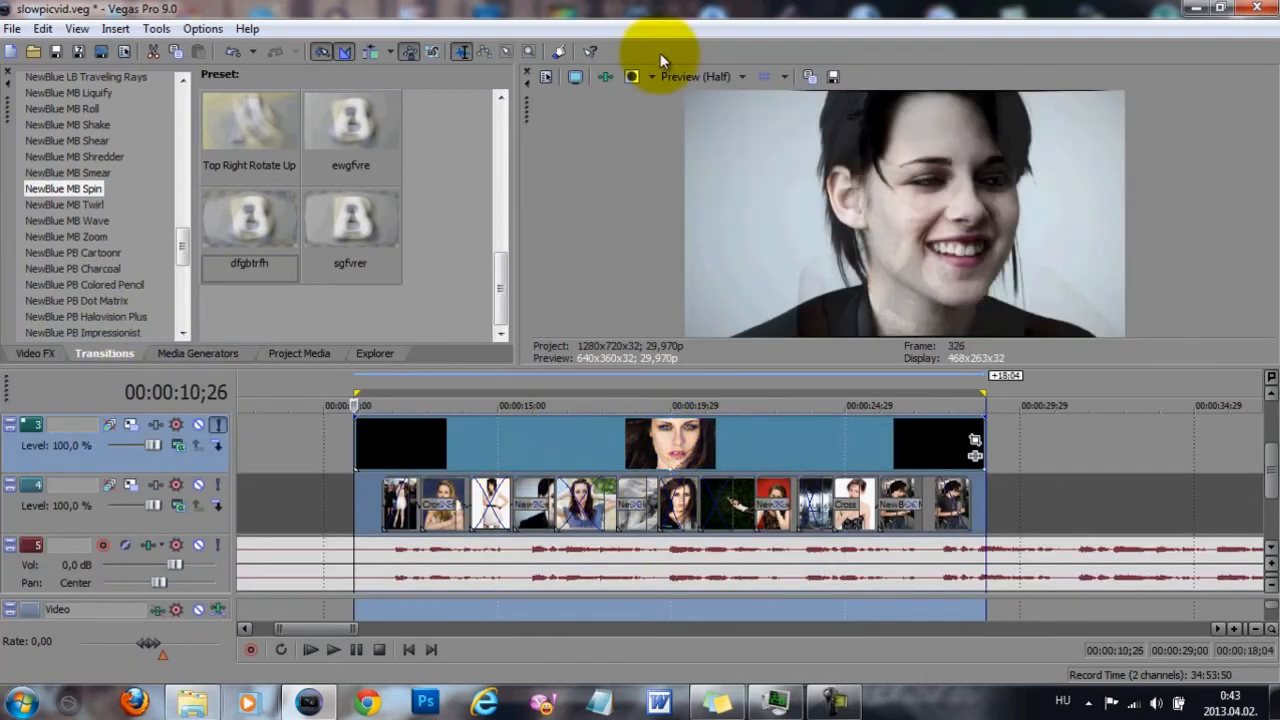
left_click(632, 76)
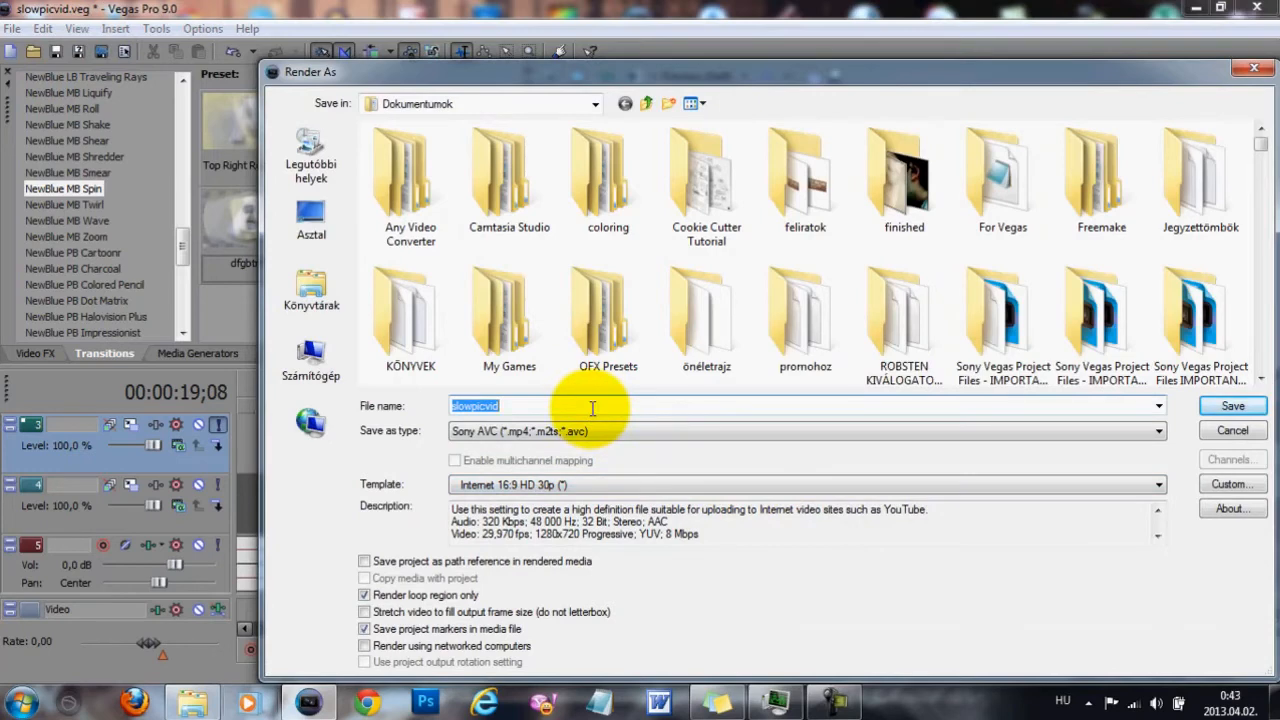
mouse_move(593, 415)
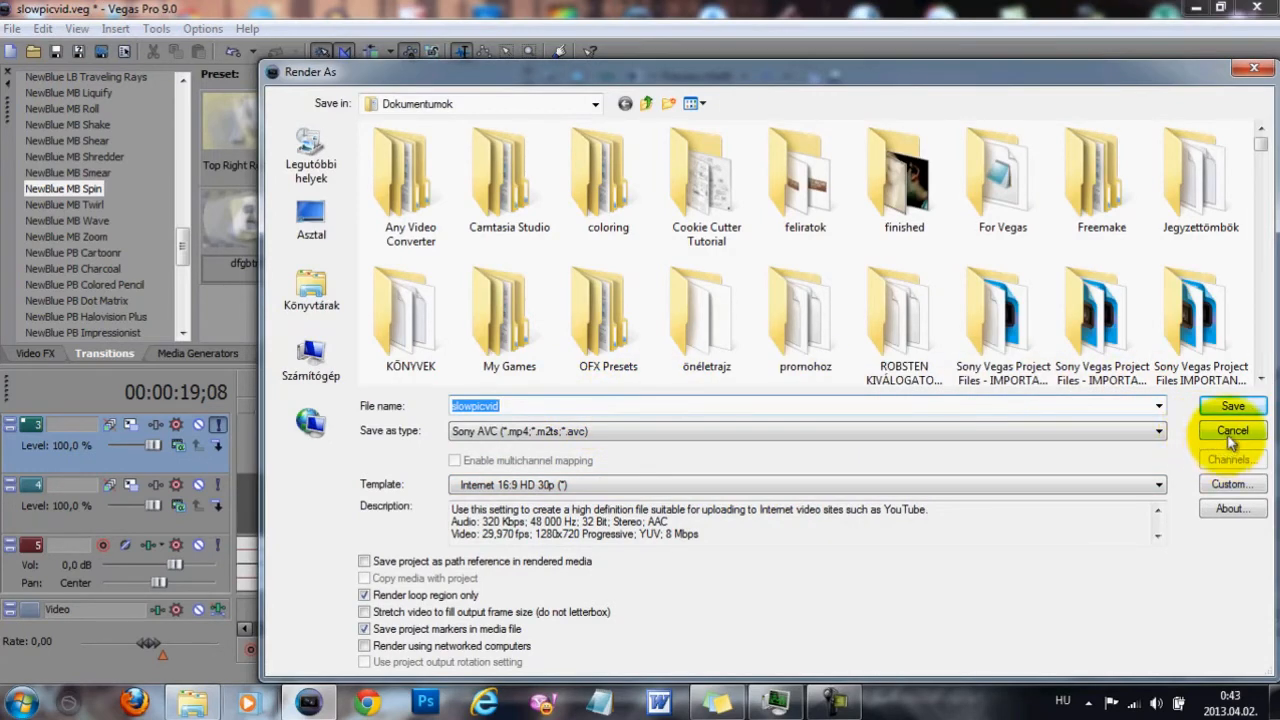
left_click(1232, 430)
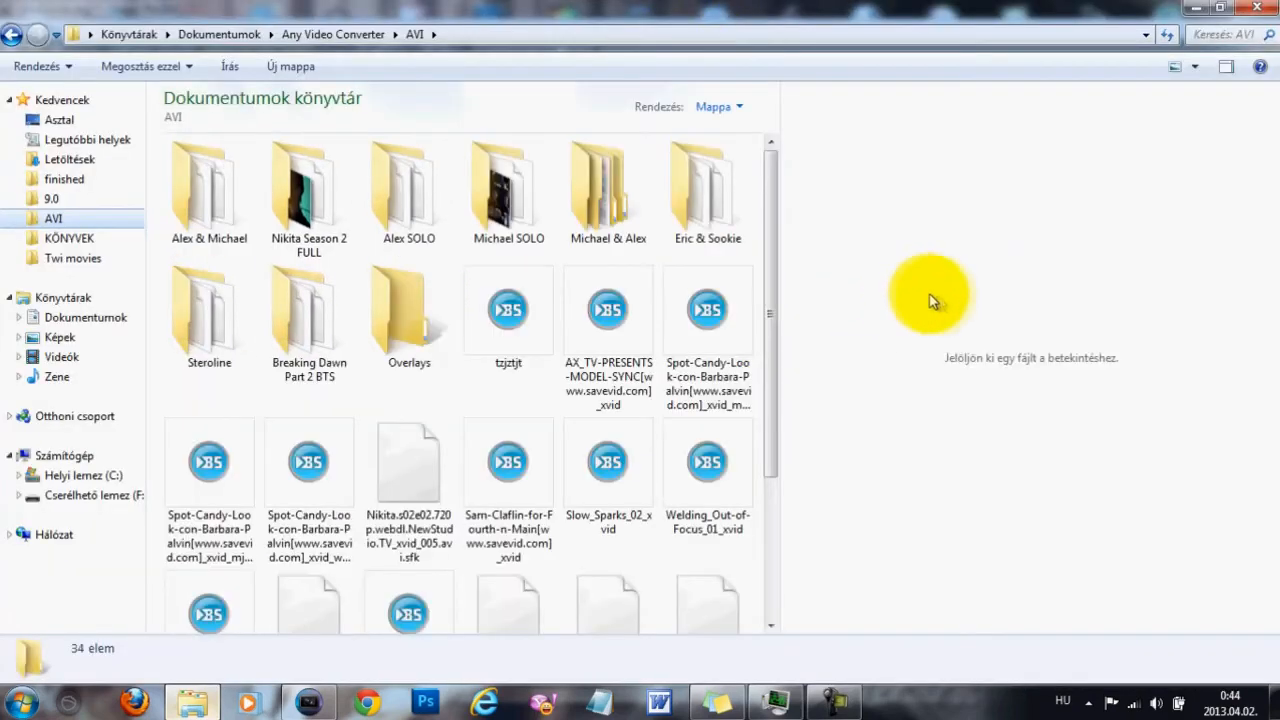
Go into the Overlays folder holding the glowing-lights clip.
double_click(408, 310)
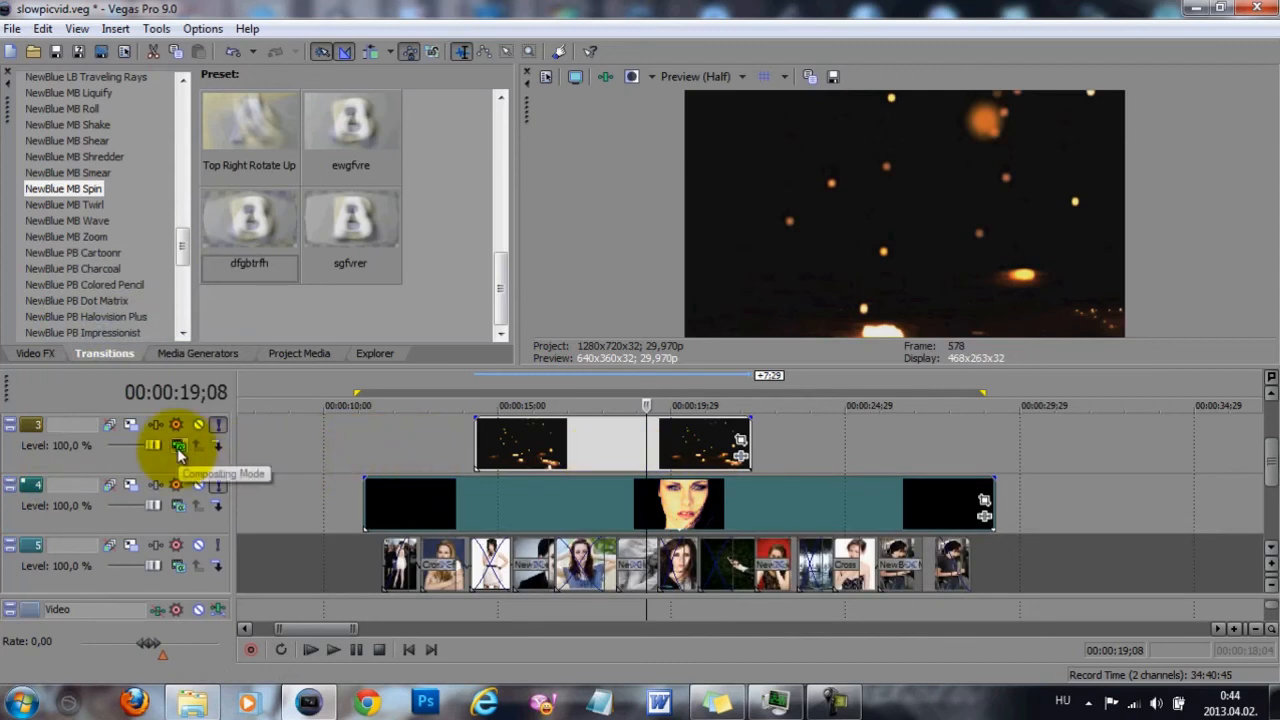
Set the lights track's compositing mode to Burn, then revisit the blend mode choices.
left_click(178, 445)
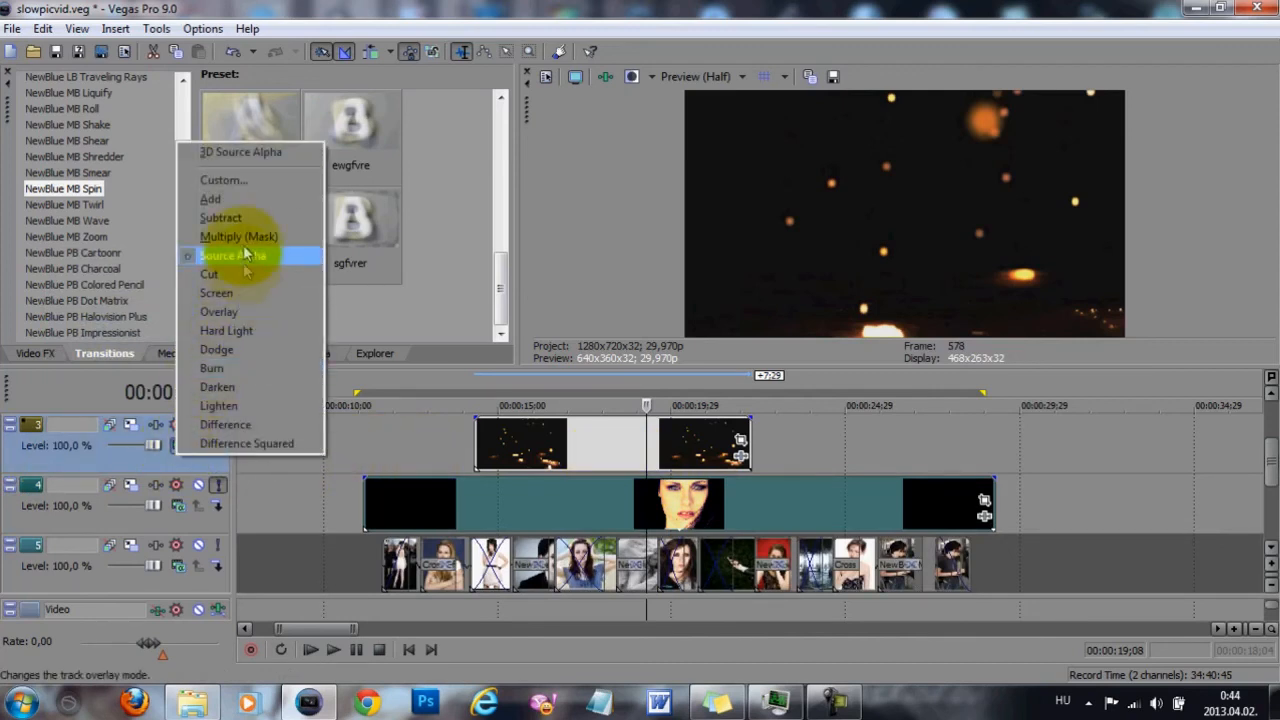
mouse_move(225, 368)
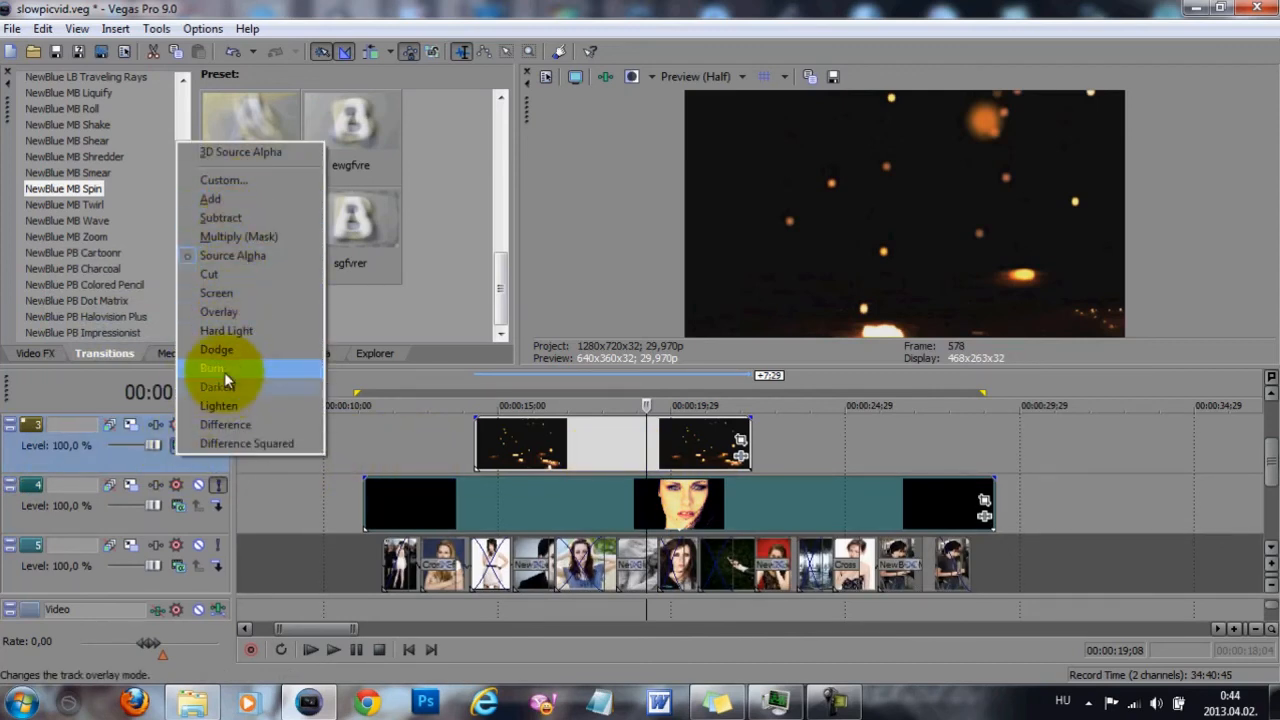
left_click(213, 367)
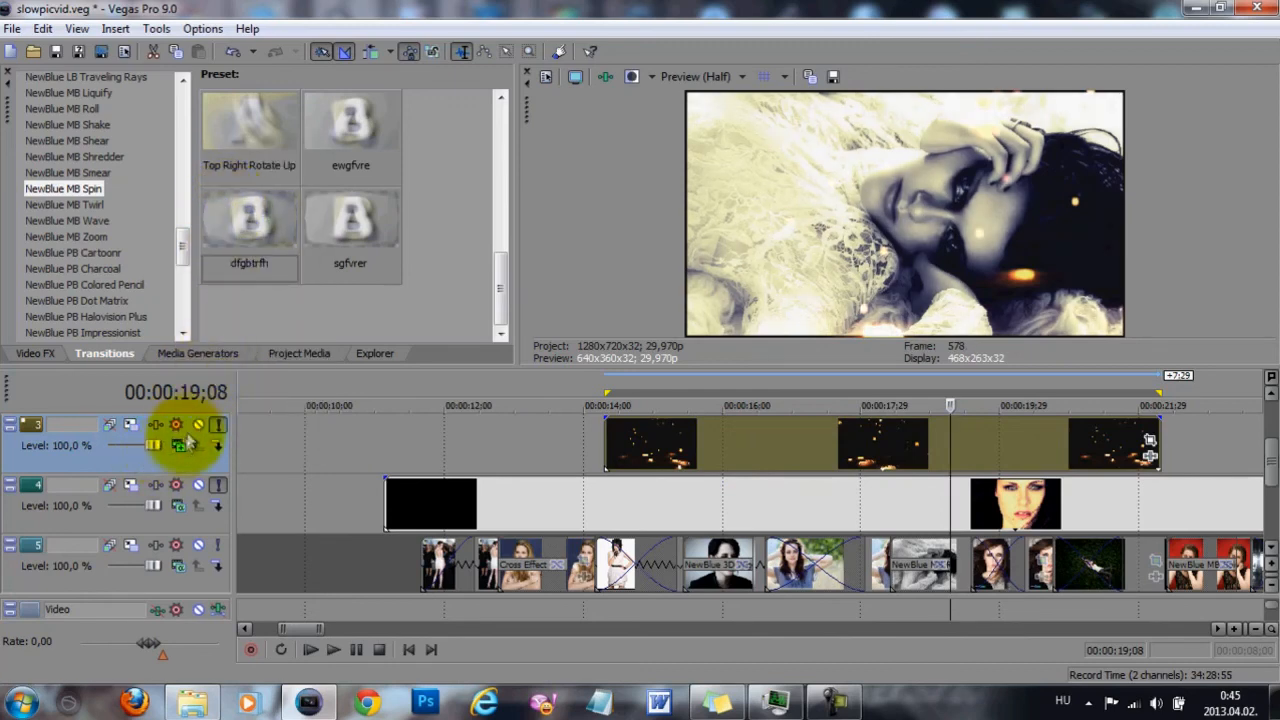
left_click(177, 445)
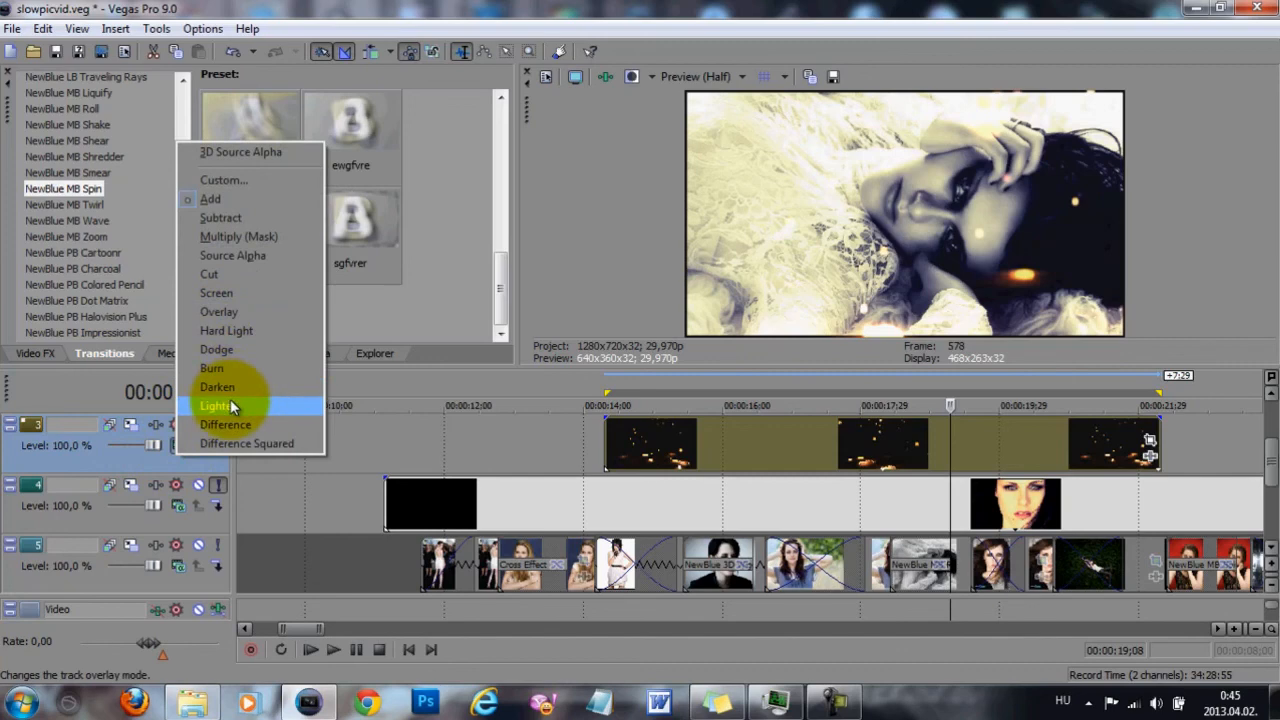